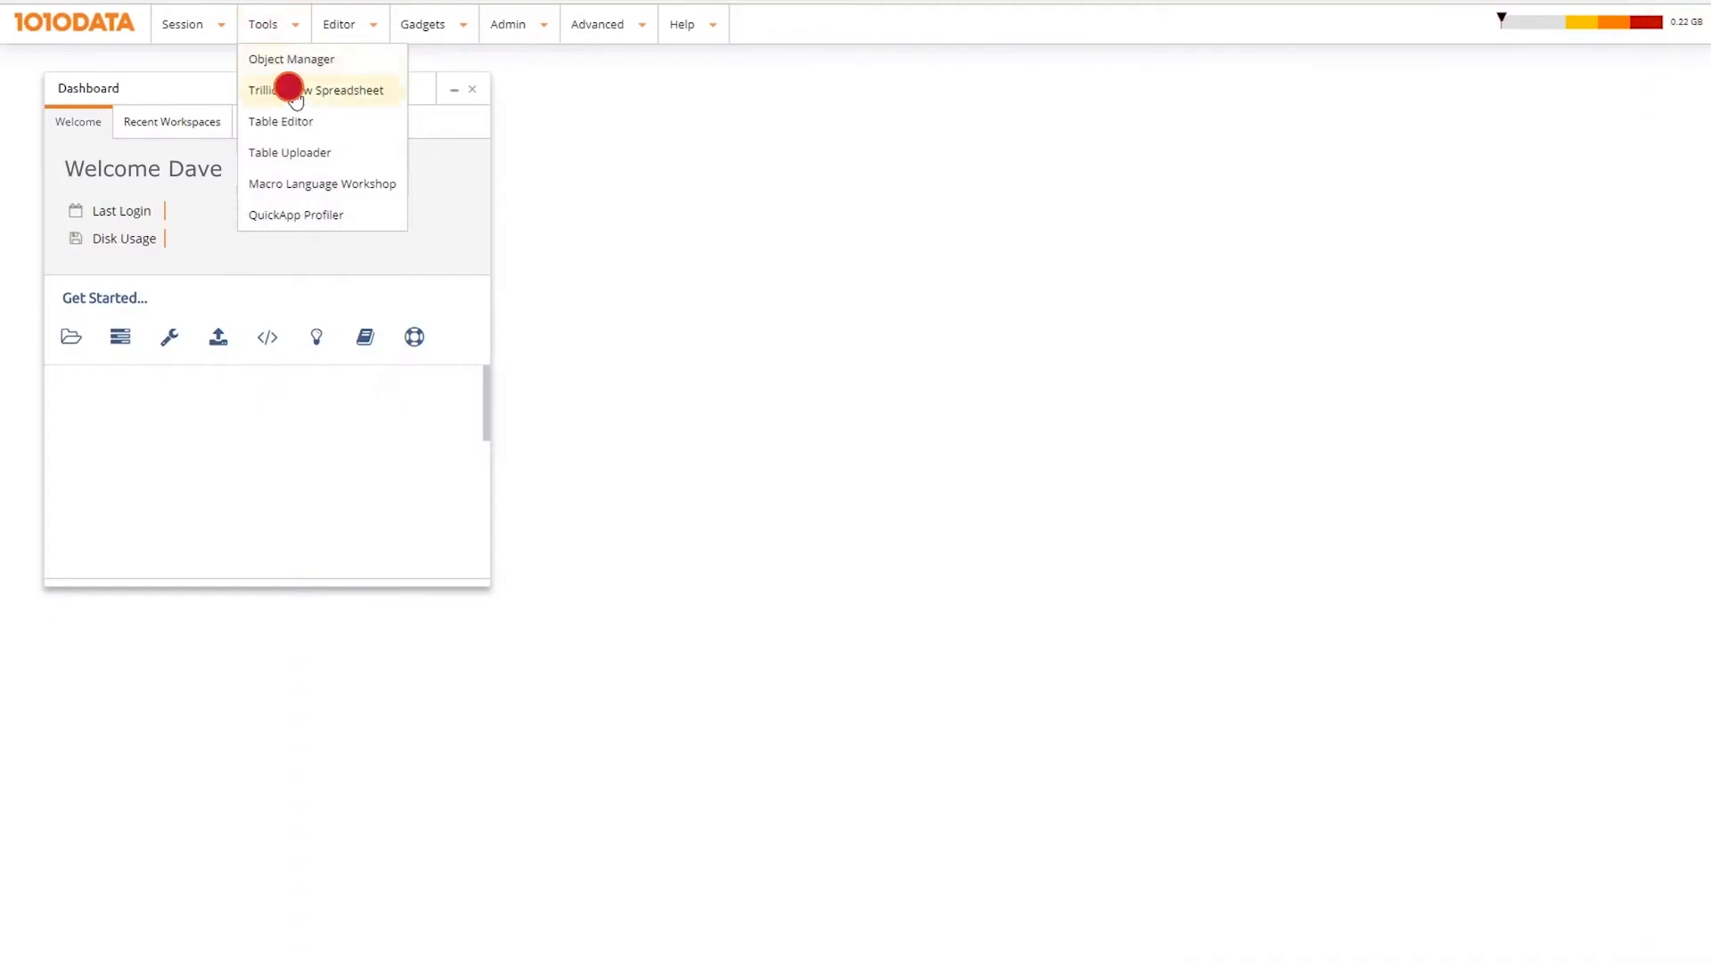
Launch Trillion Row Spreadsheet and open CustomerTransactions from the Training Data folder.
left_click(321, 89)
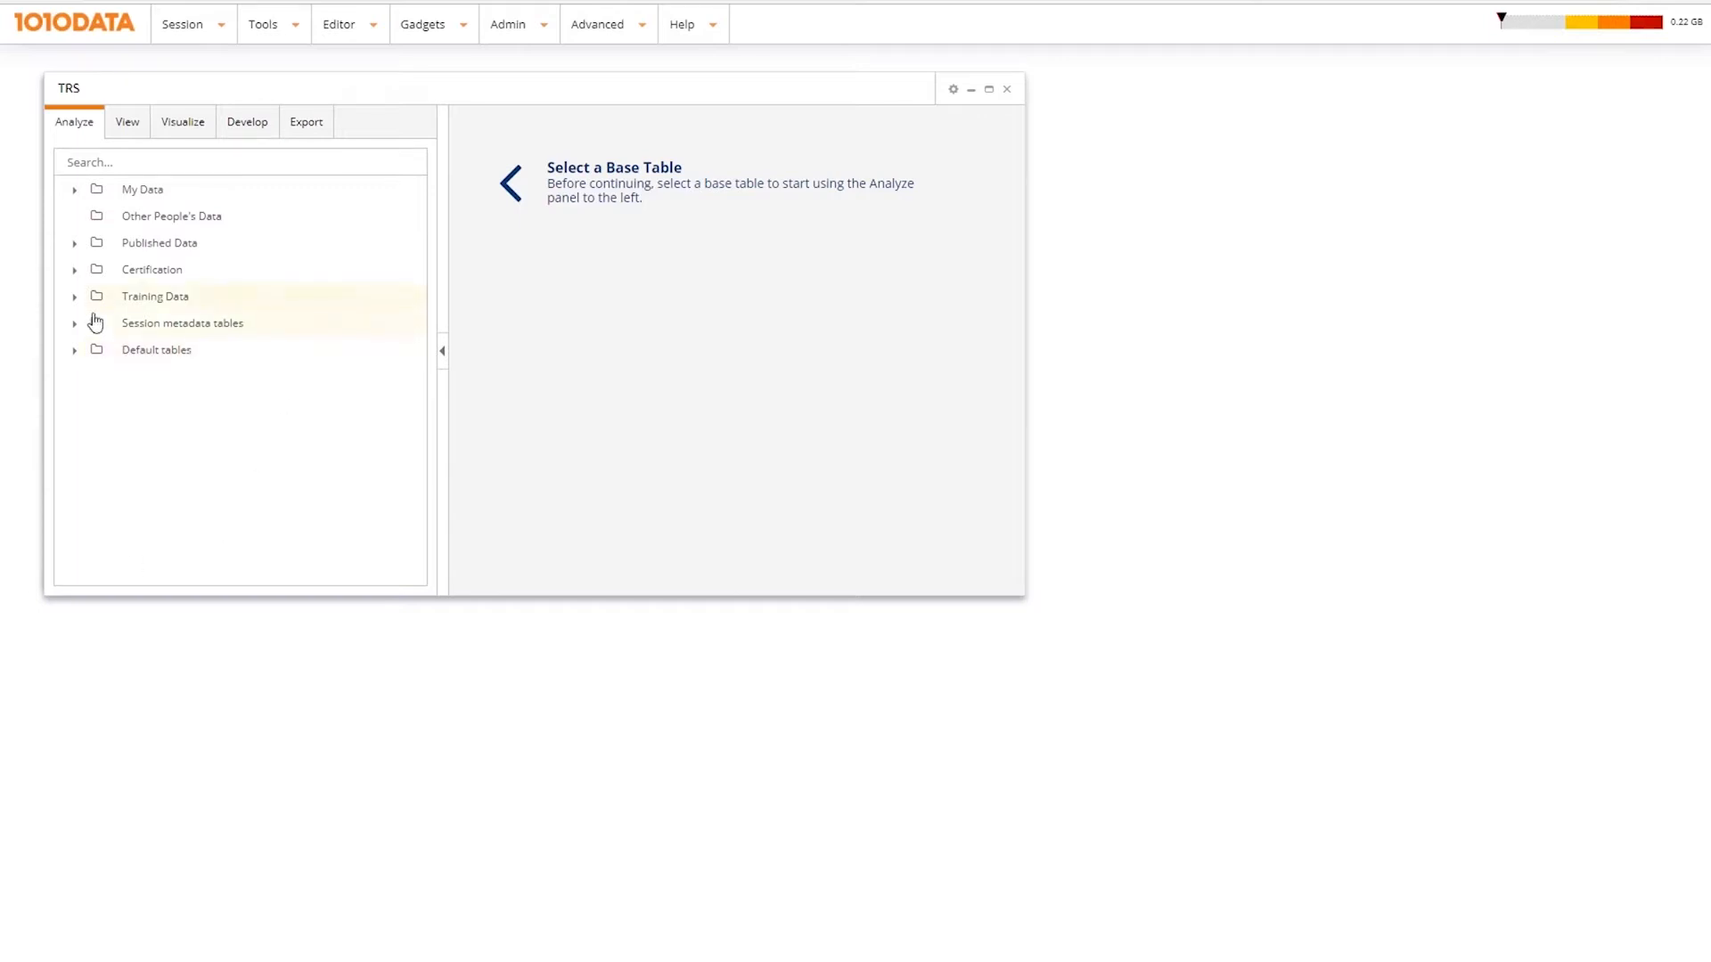
left_click(73, 296)
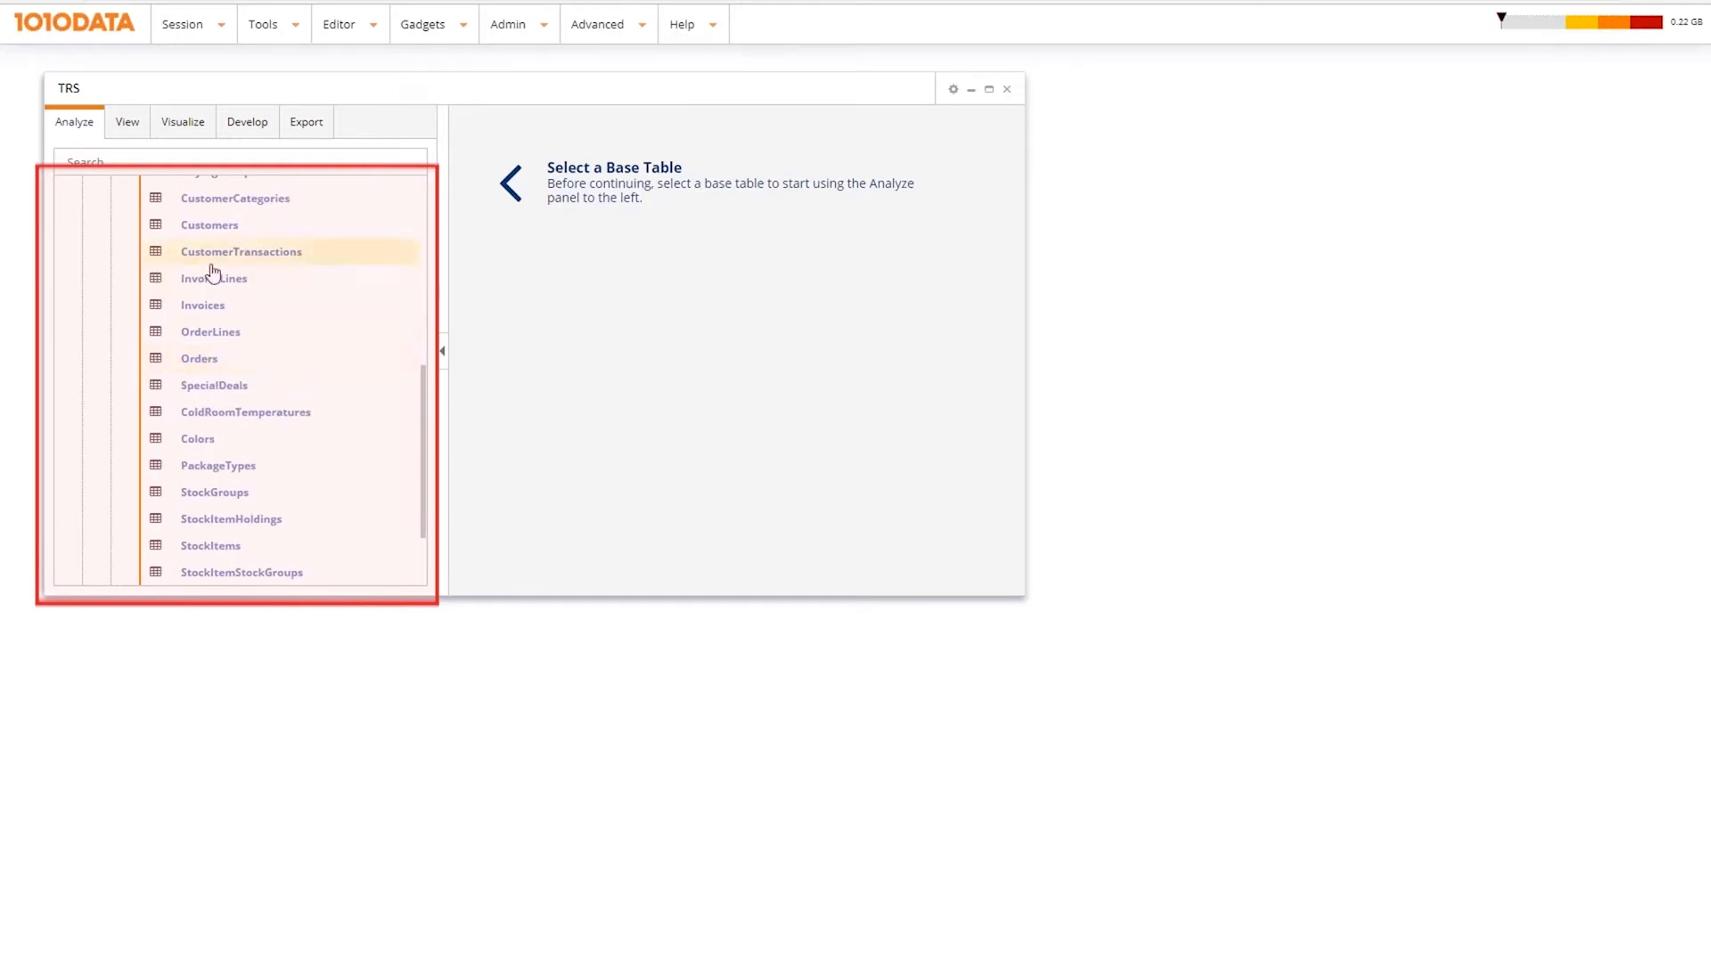
left_click(240, 251)
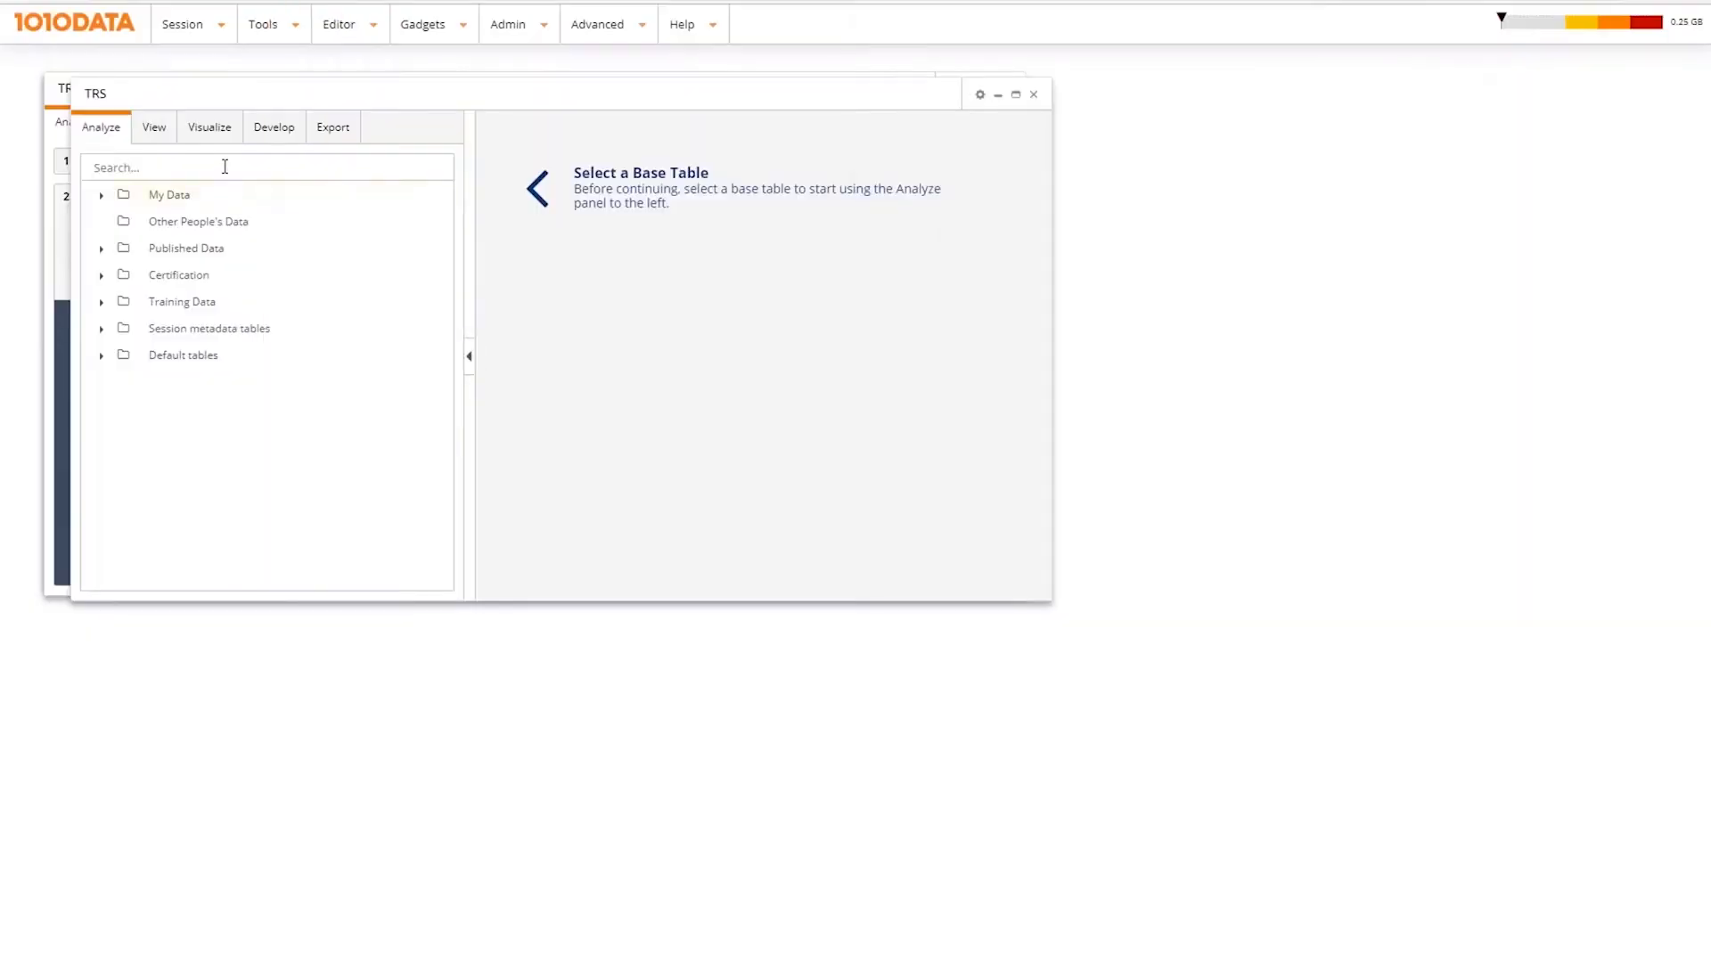
Find CustomerTransactions by searching 'Cus', then review its Data dictionary, Visualize and Develop tabs.
type("Cus")
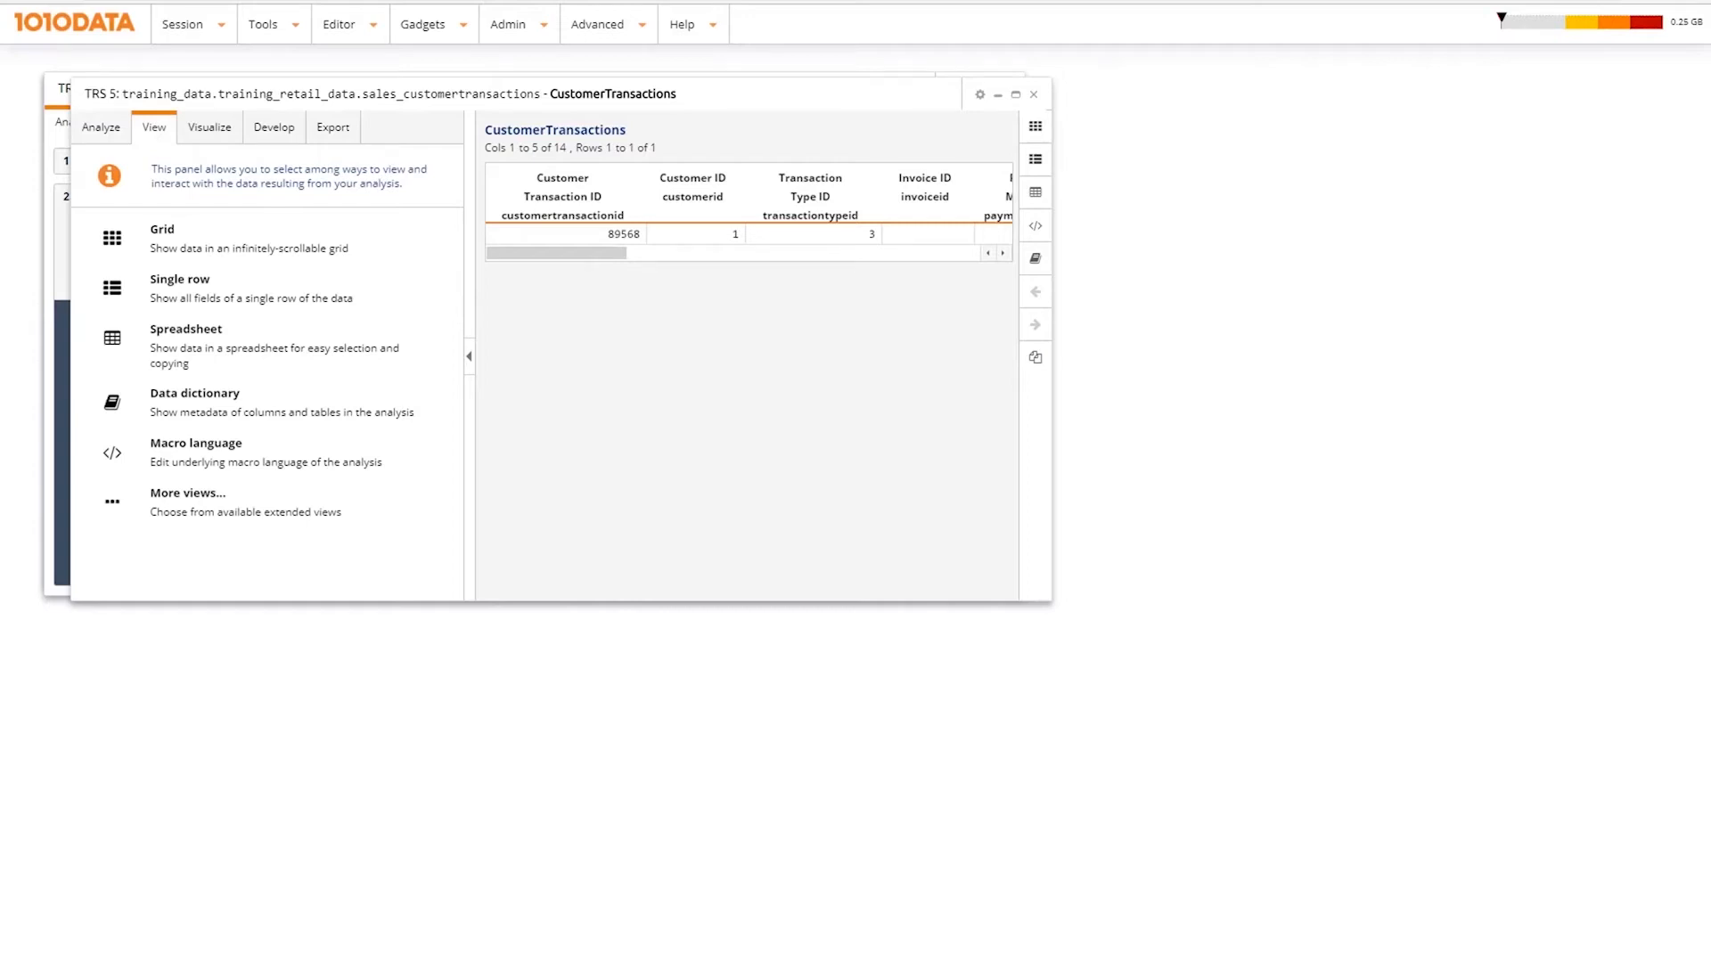
left_click(111, 401)
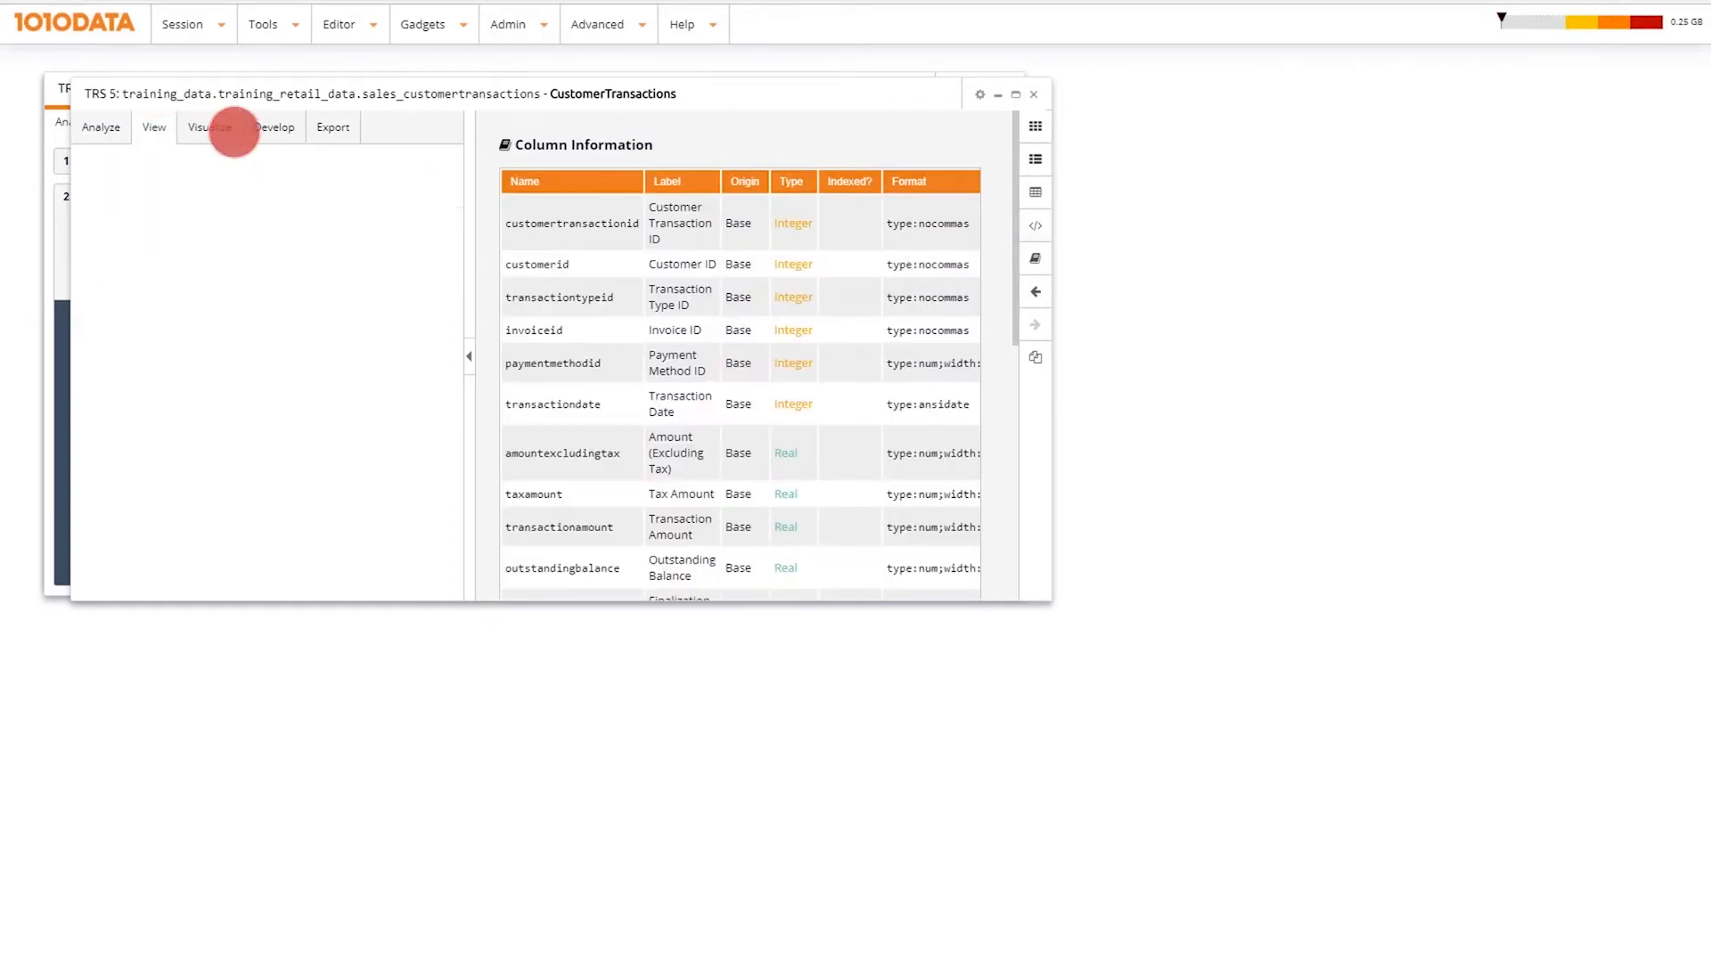
left_click(209, 127)
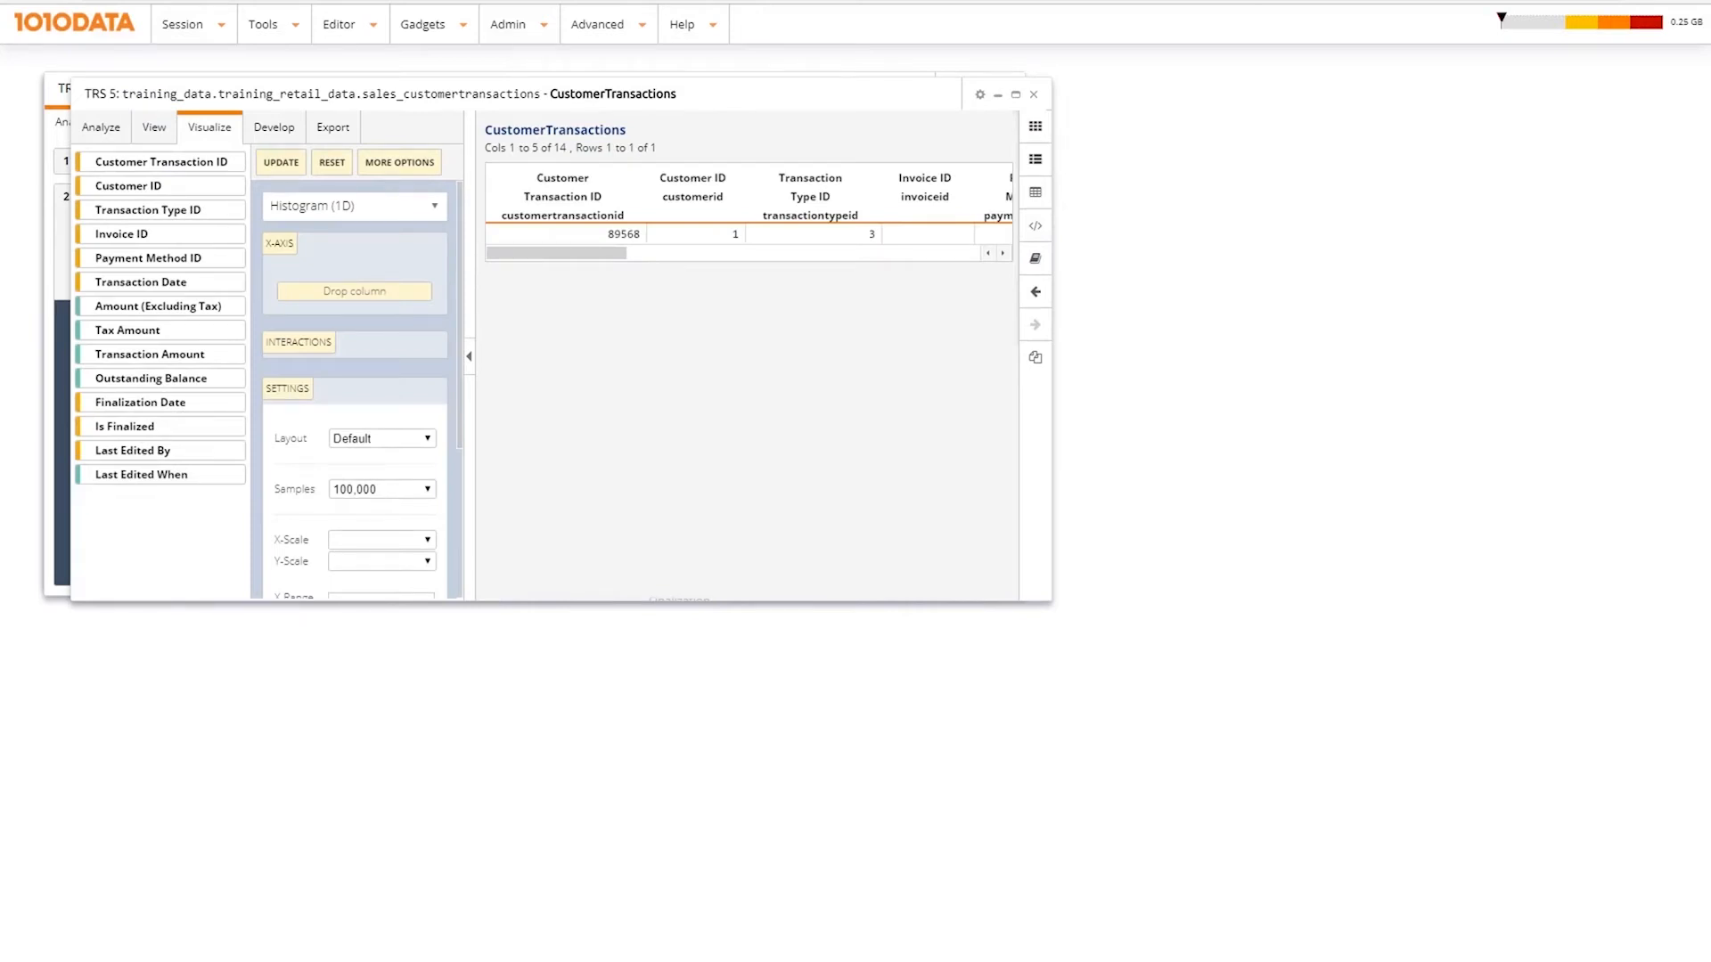
mouse_move(249, 131)
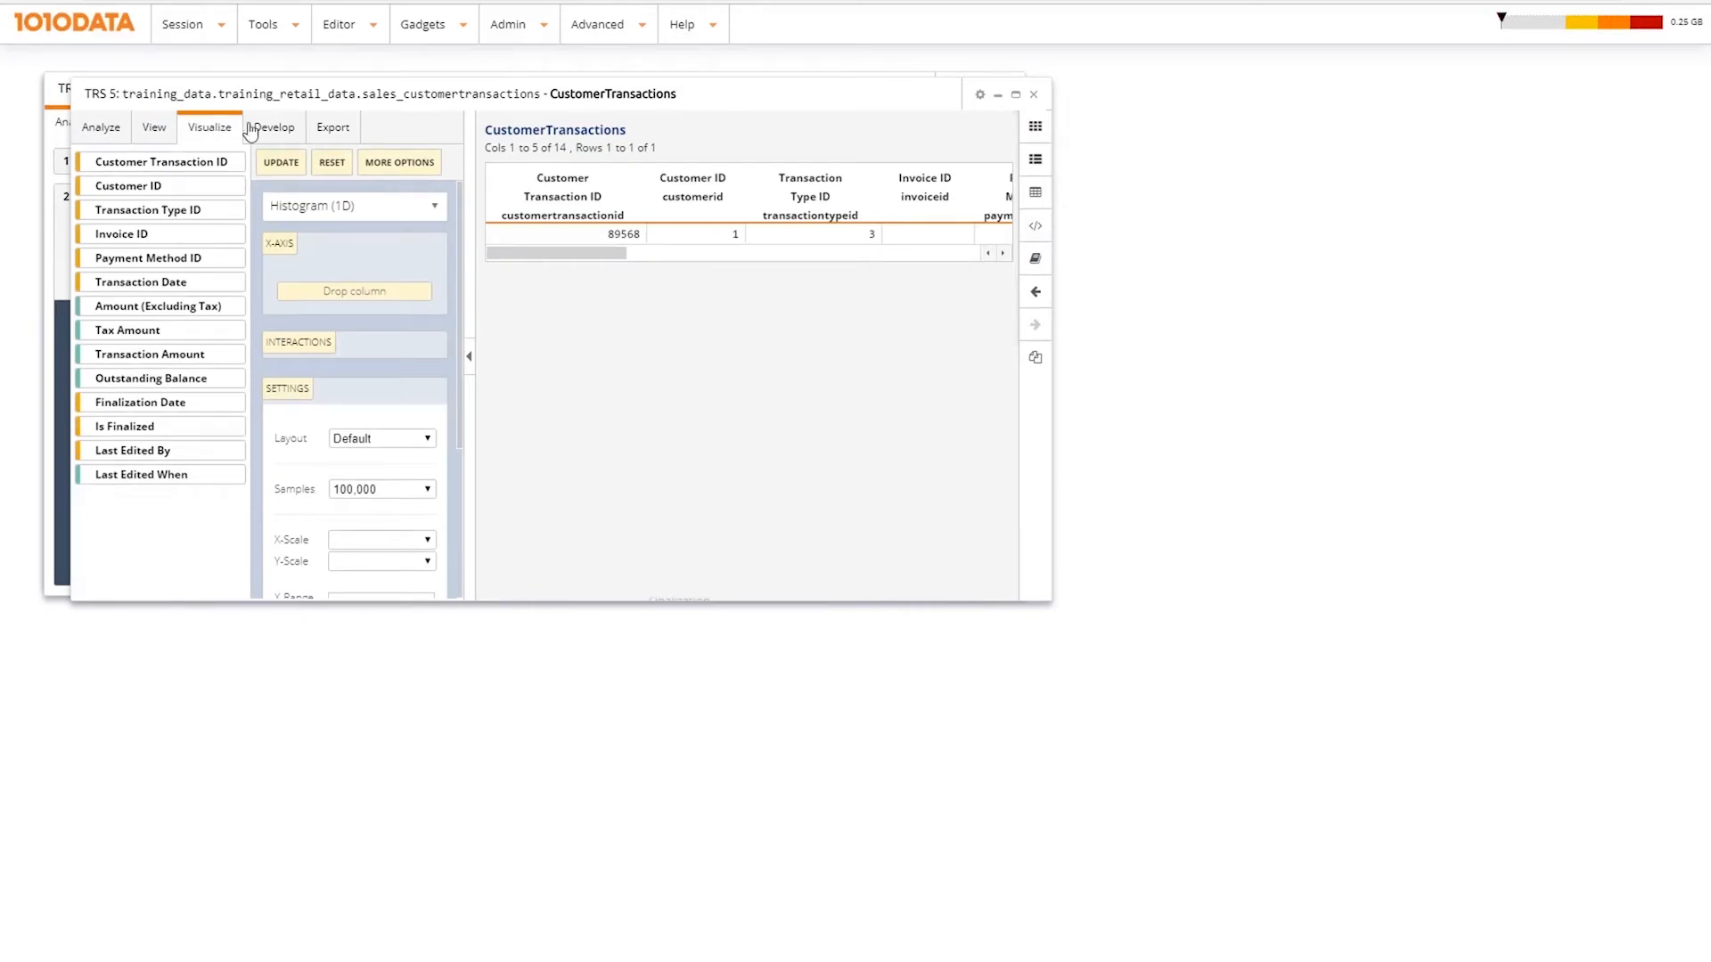
left_click(273, 126)
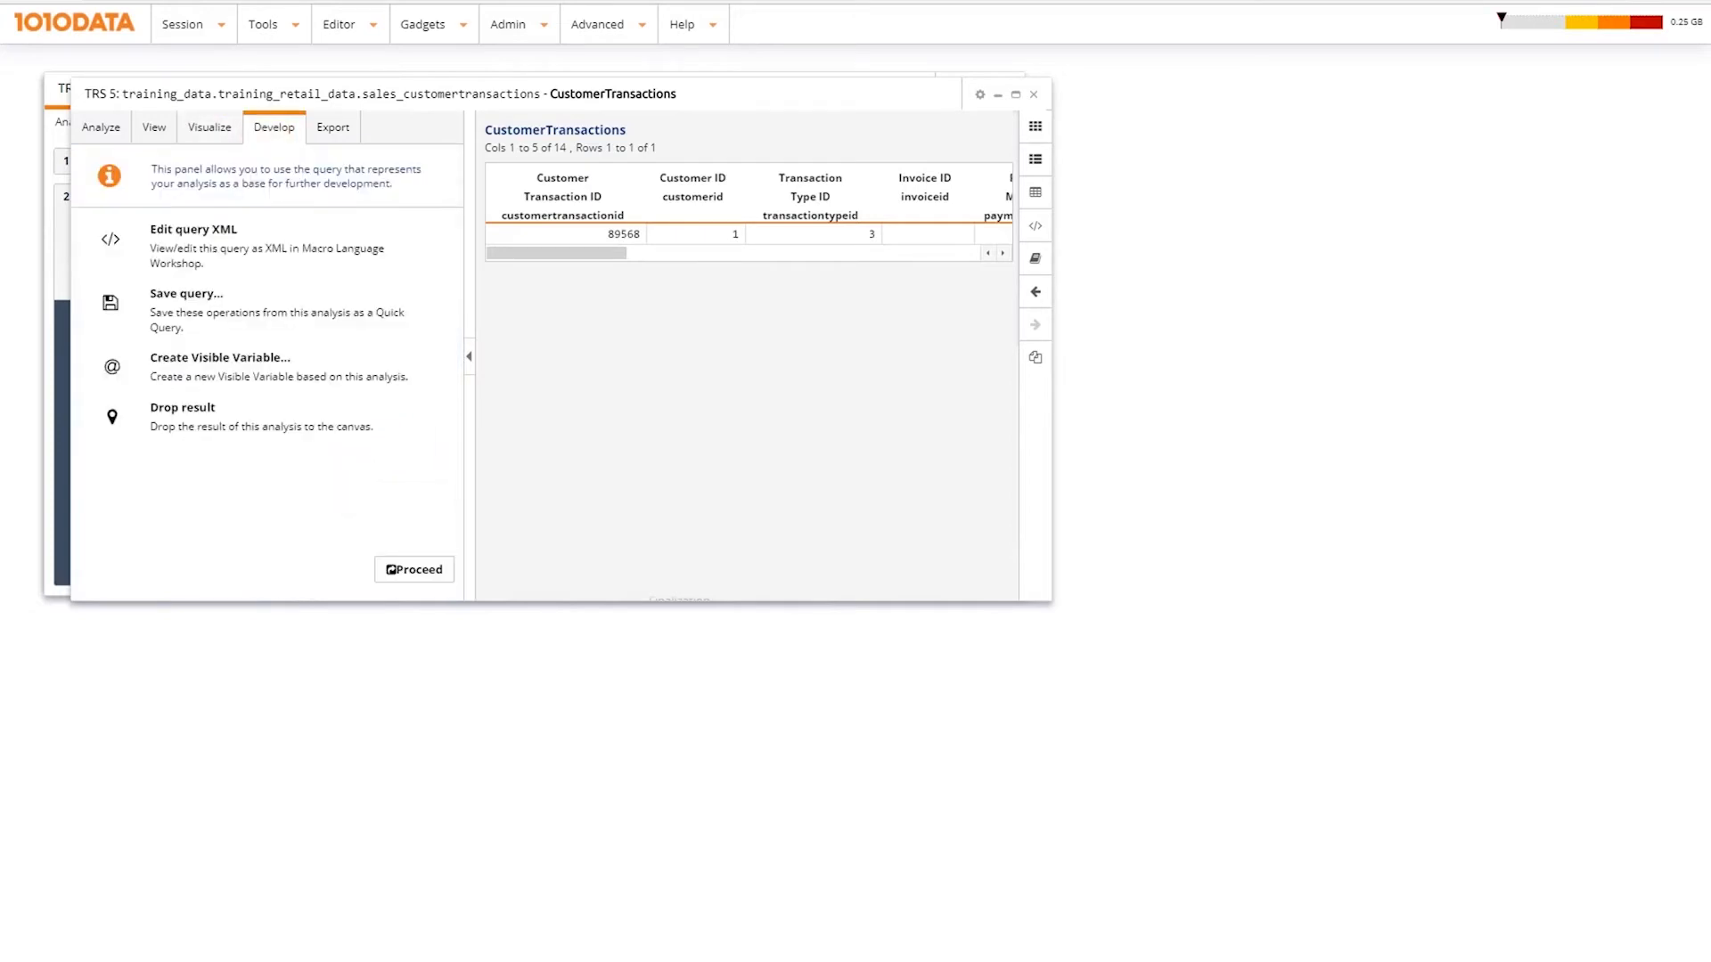
mouse_move(267, 311)
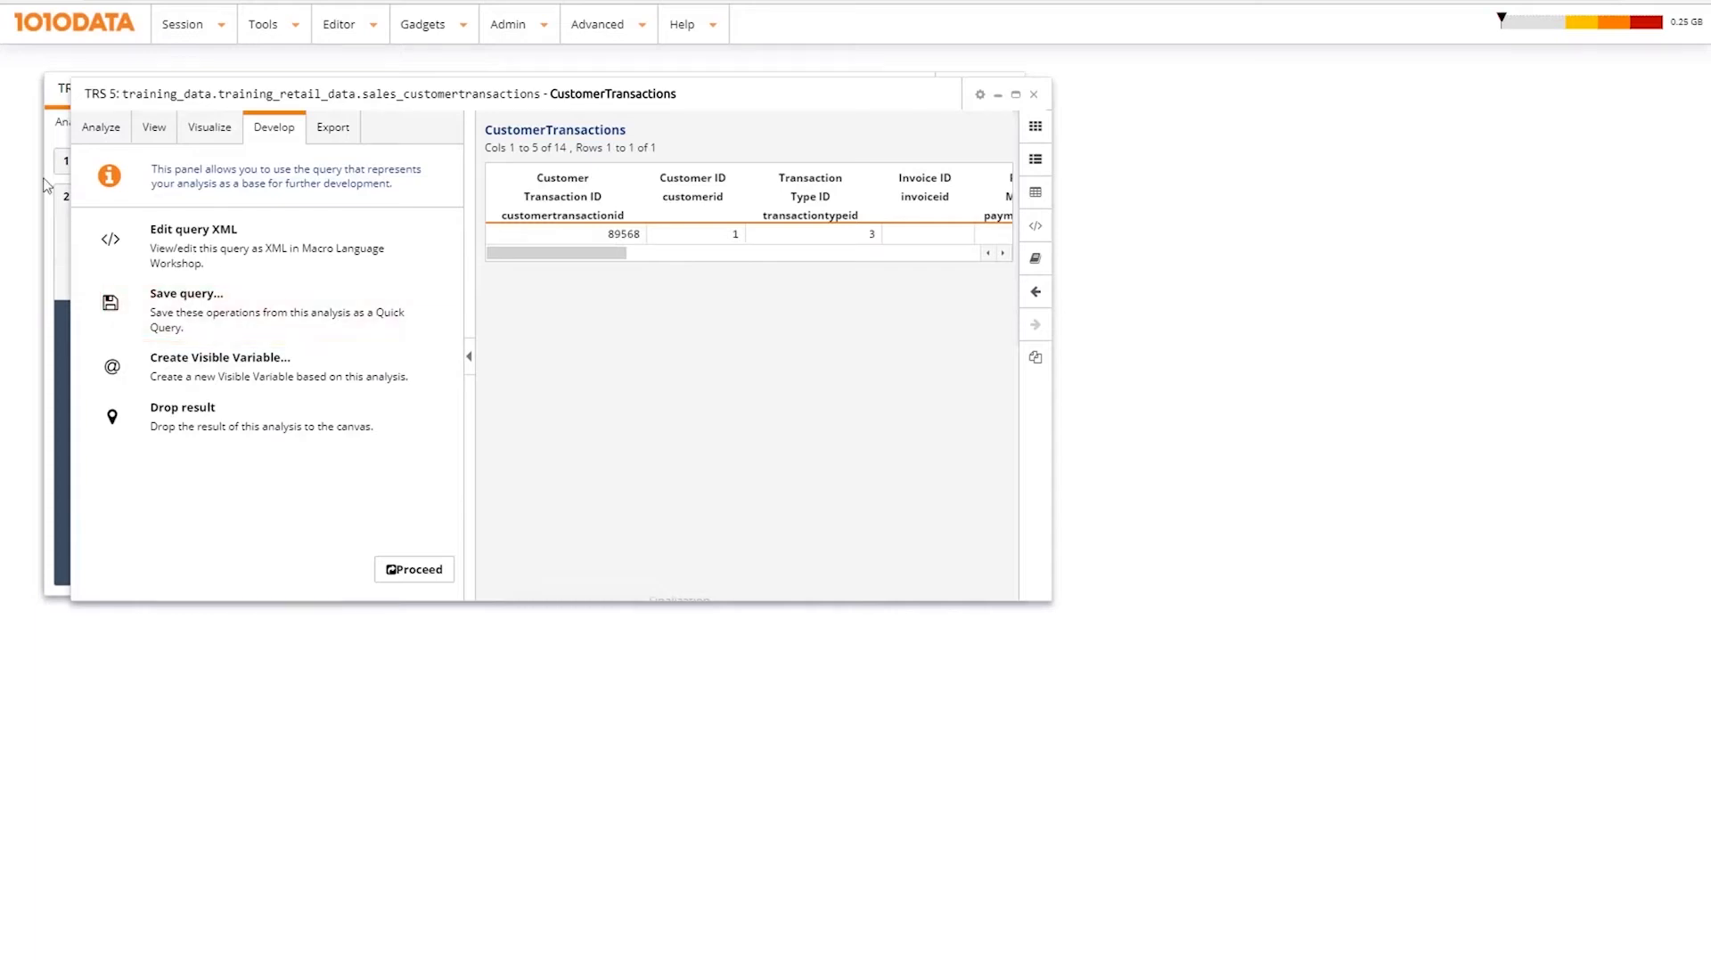
left_click(333, 127)
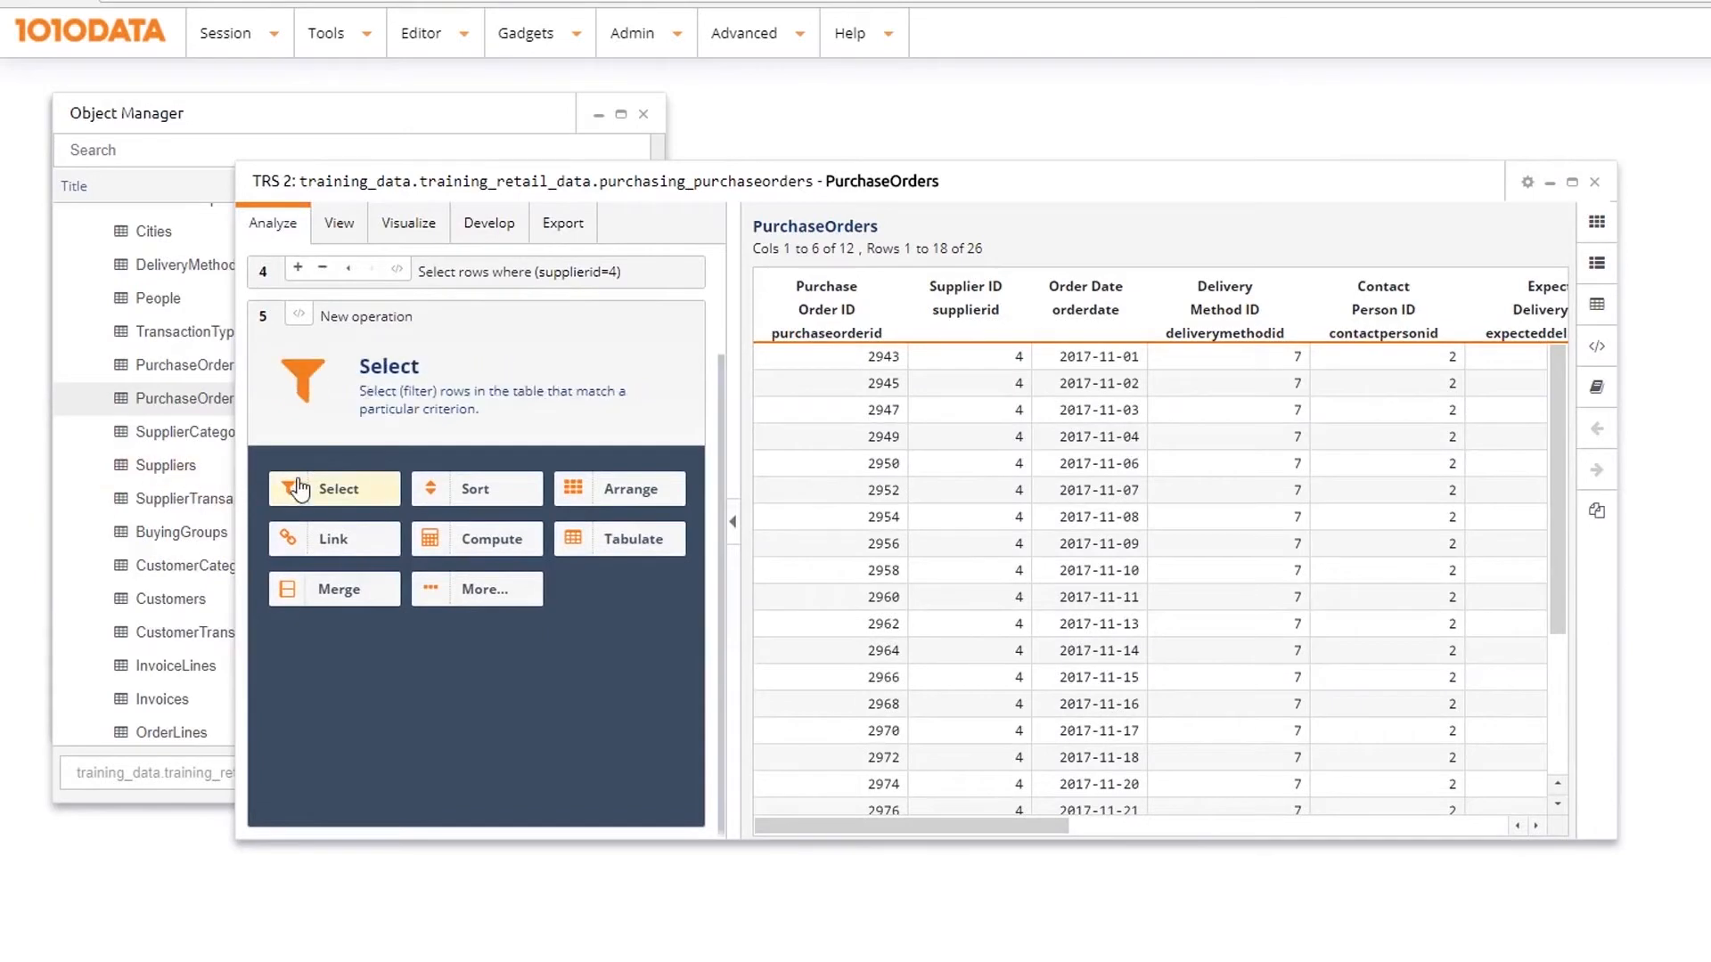
Add a Select filter, then filter transactions to a right-clicked customer ID value.
left_click(337, 487)
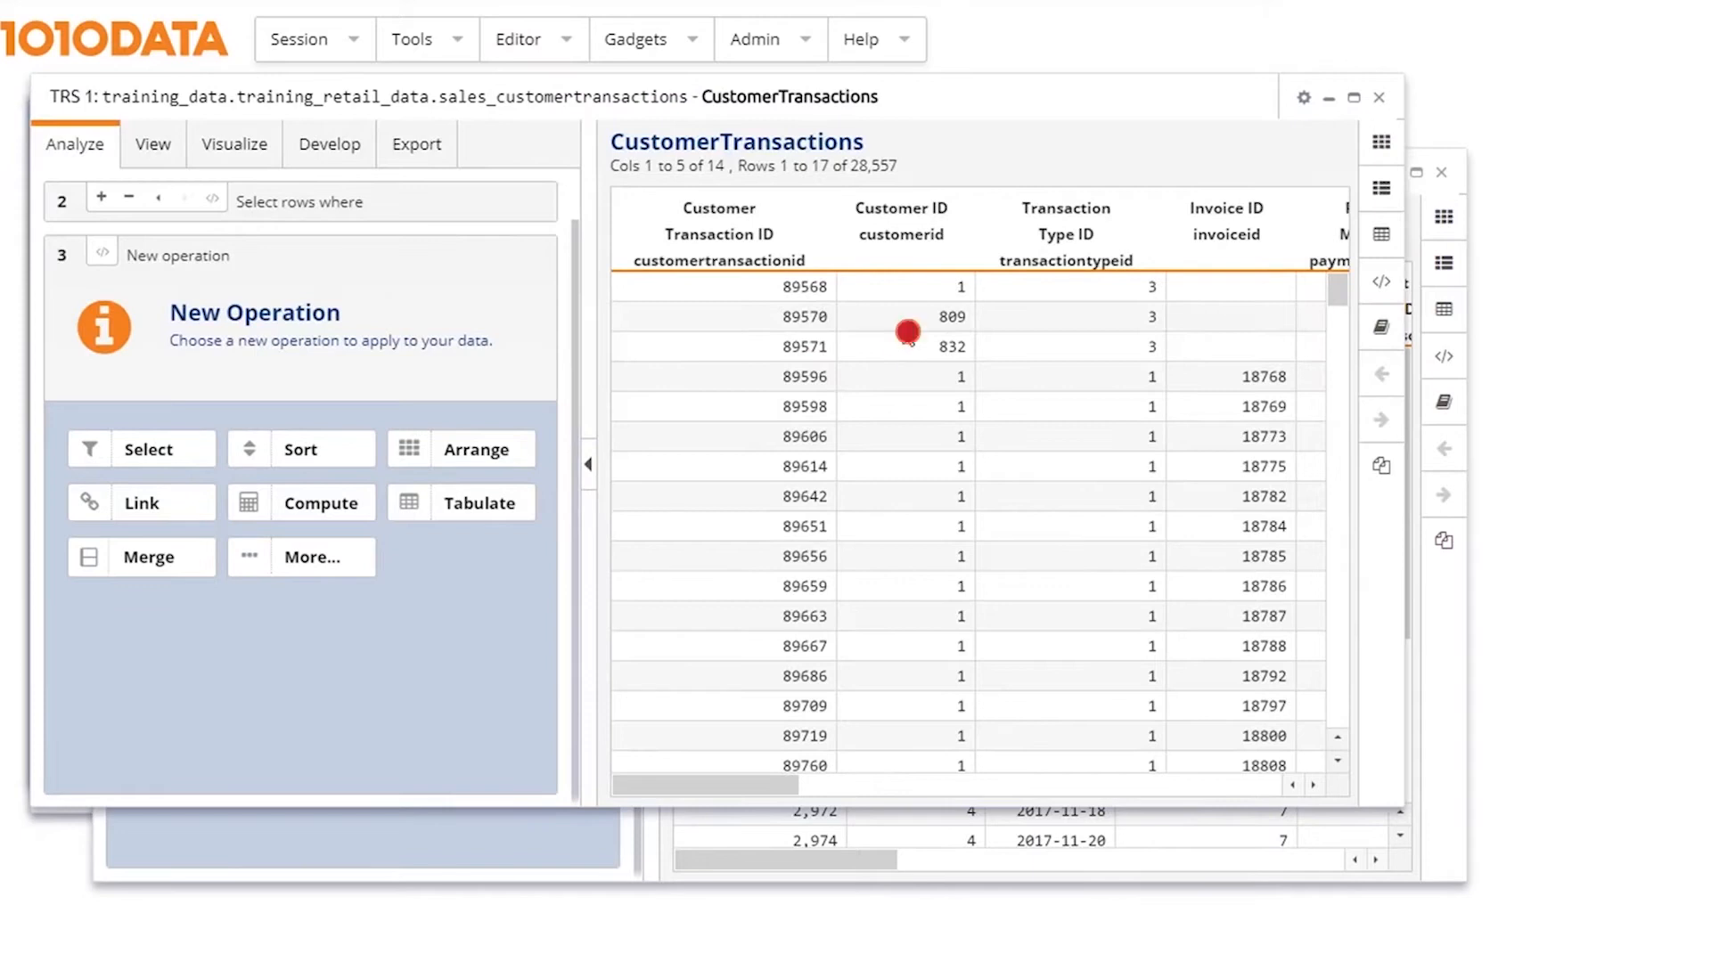
right_click(907, 316)
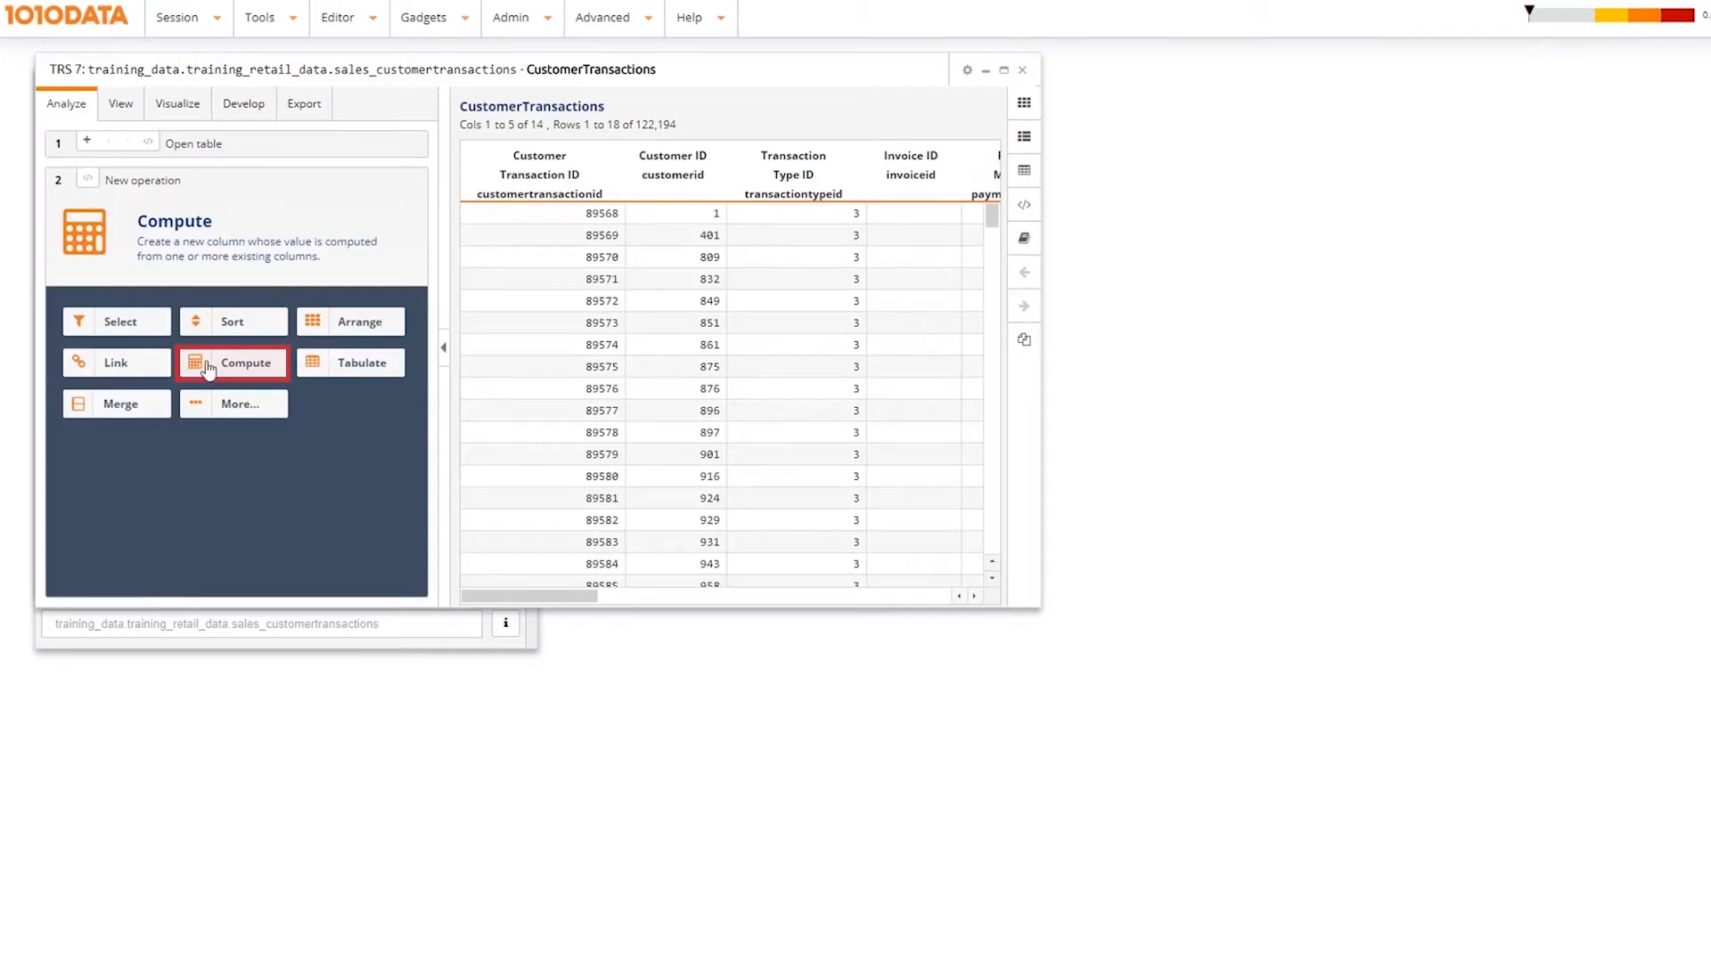
Add a Compute operation to CustomerTransactions for a new computed column.
left_click(232, 363)
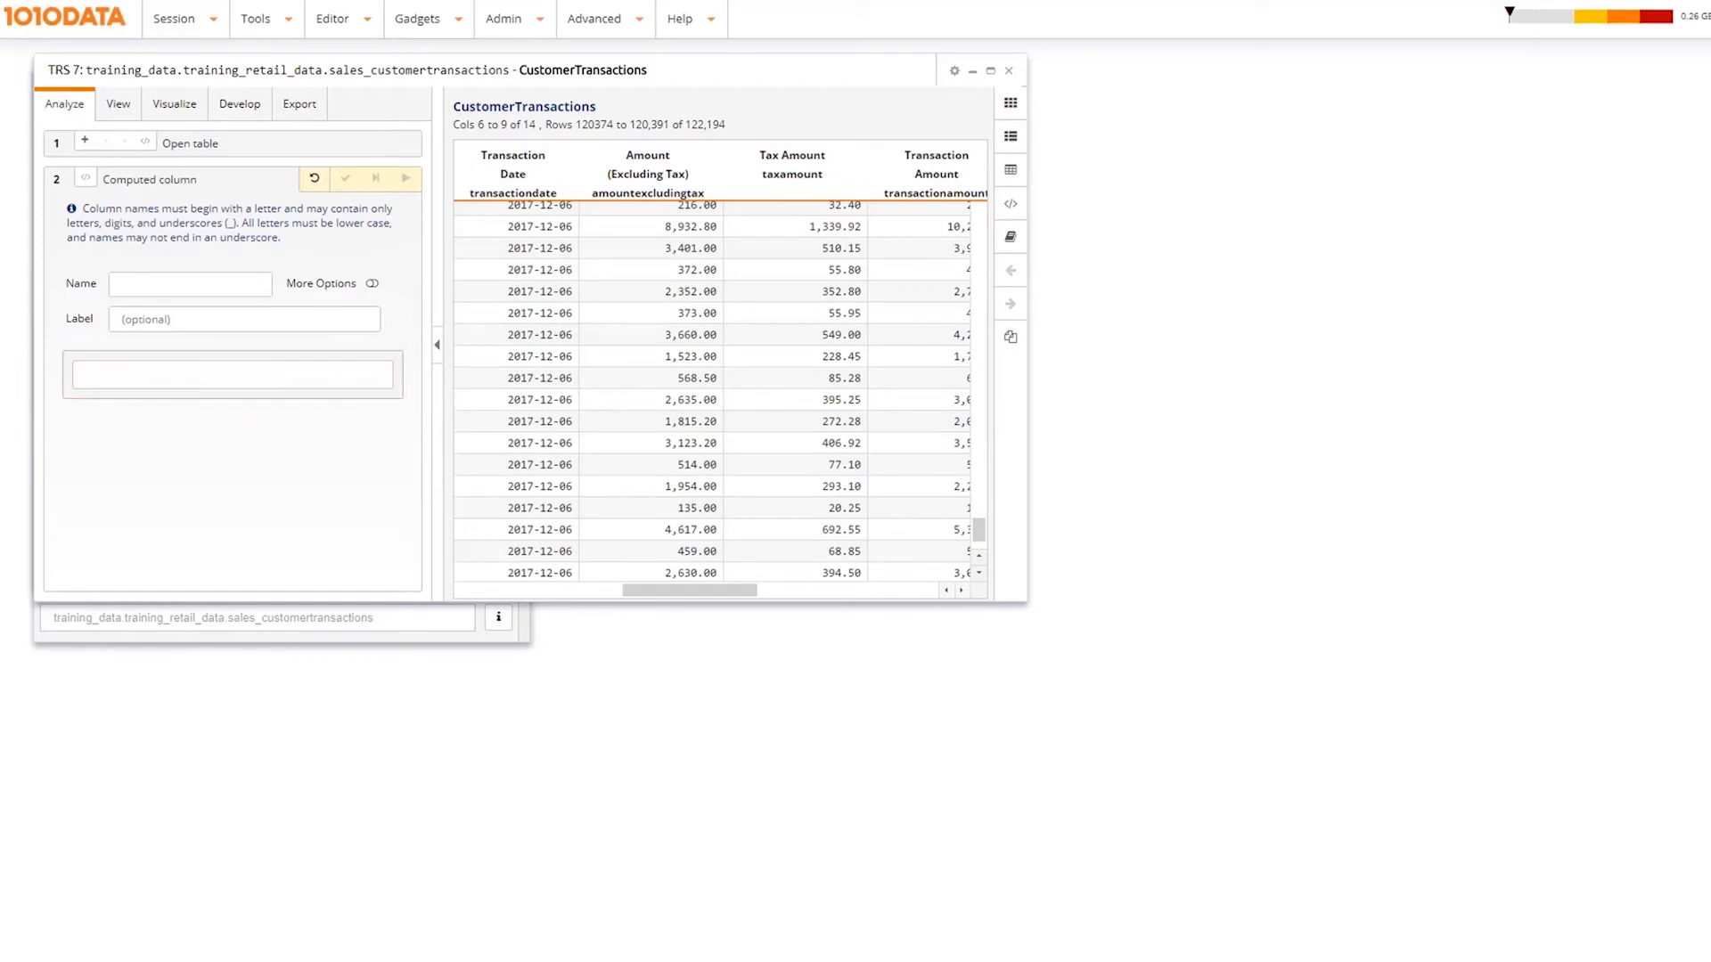
left_click(647, 174)
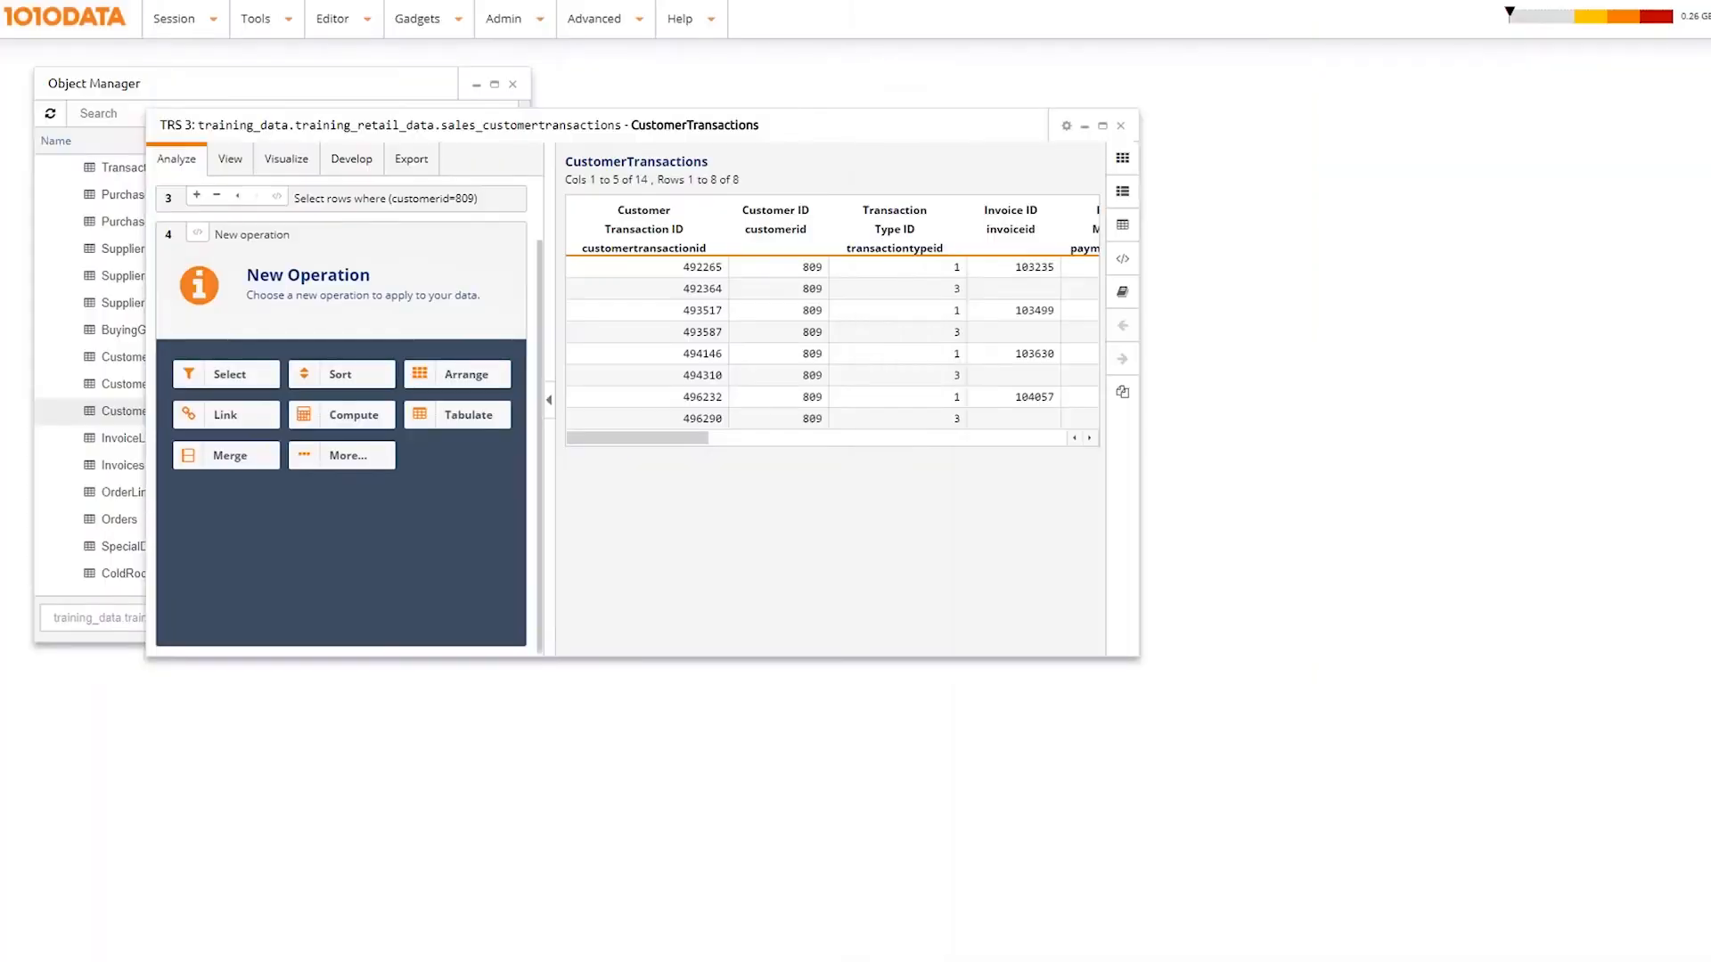
Link the Customers table on Customer ID and inspect the Keep all rows choices.
left_click(224, 415)
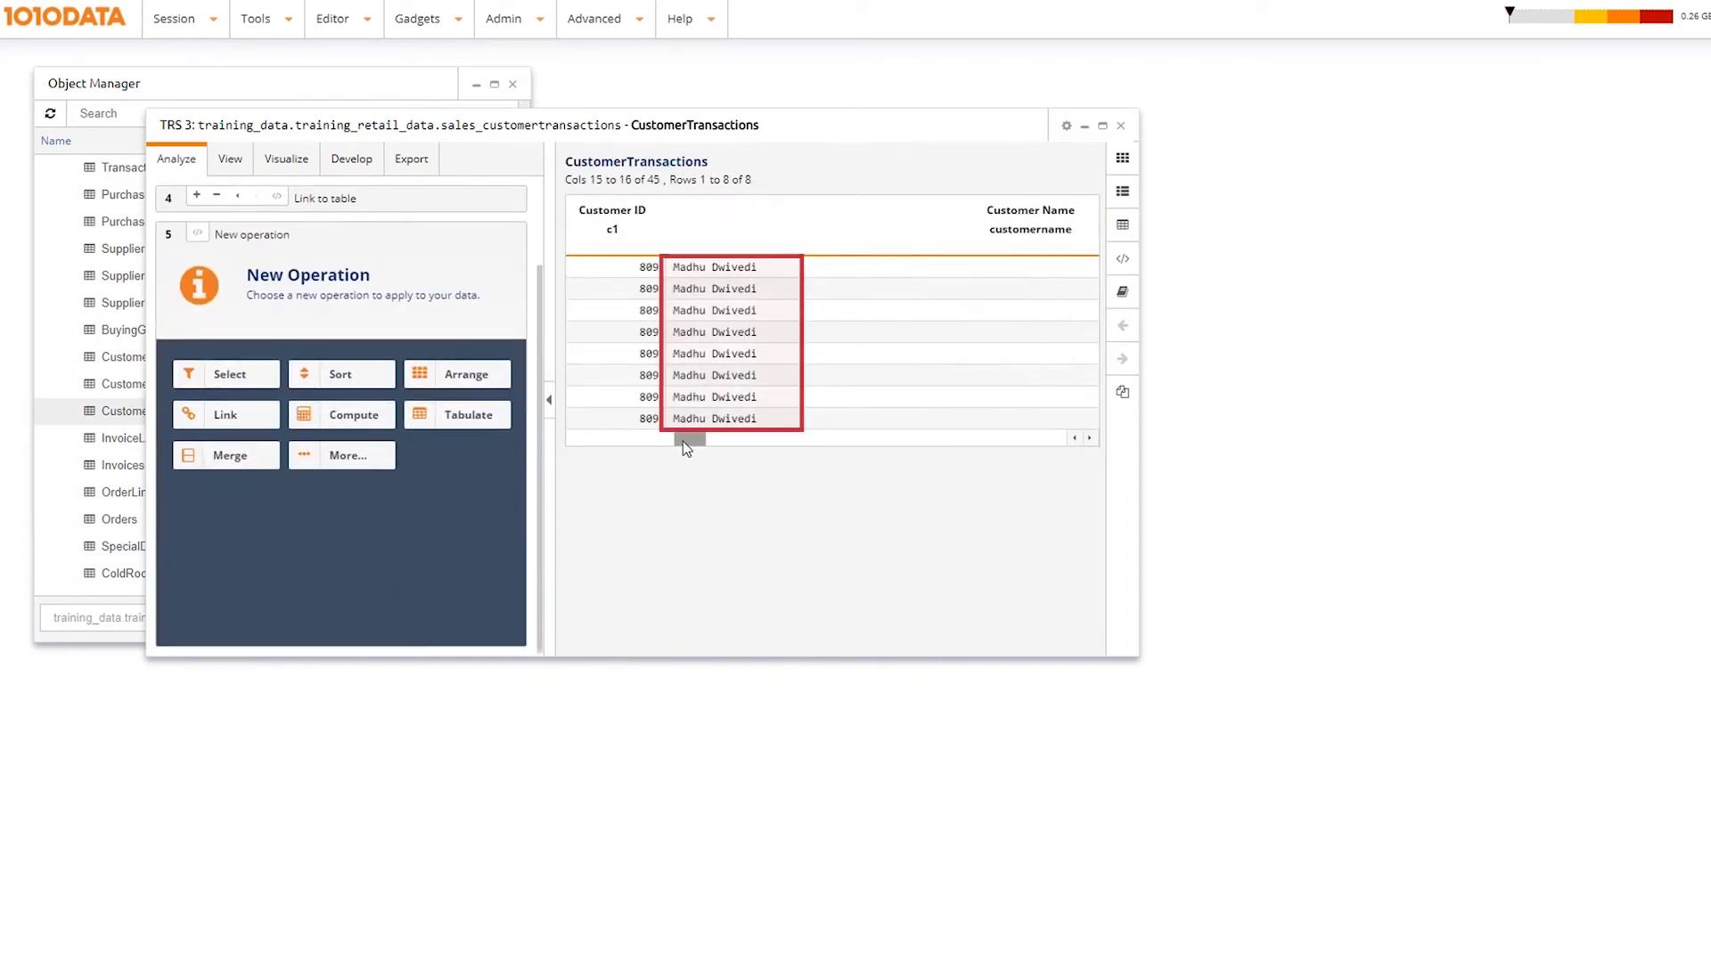
left_click(225, 414)
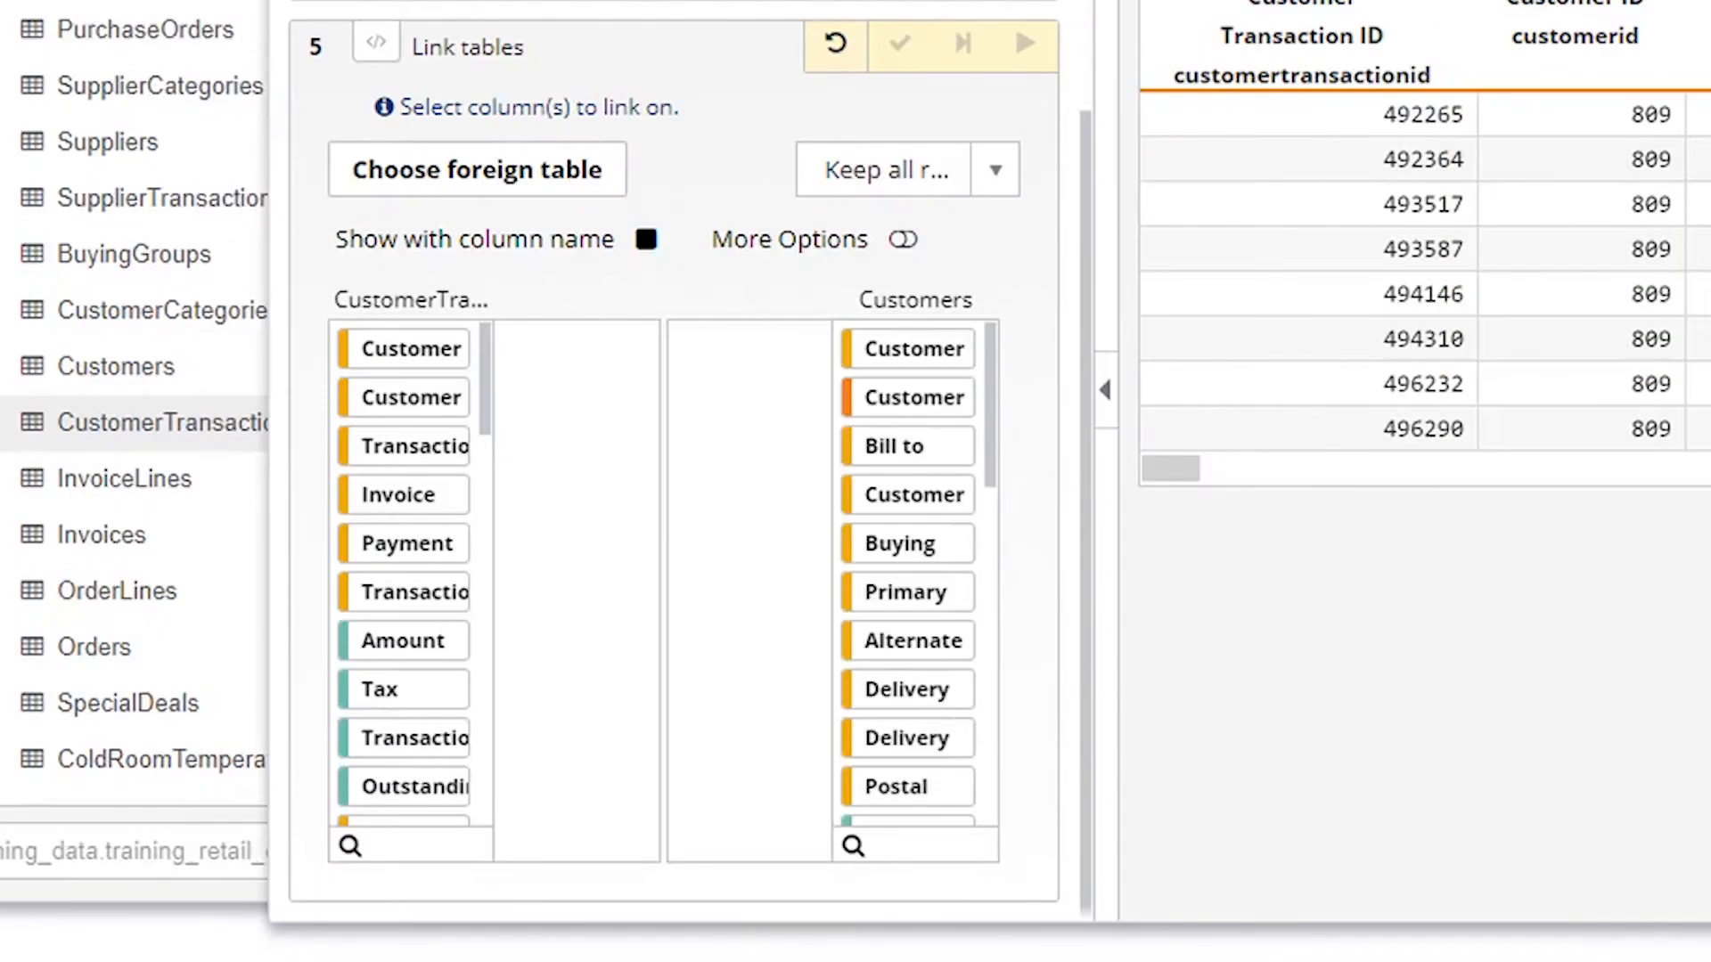
mouse_move(1298, 904)
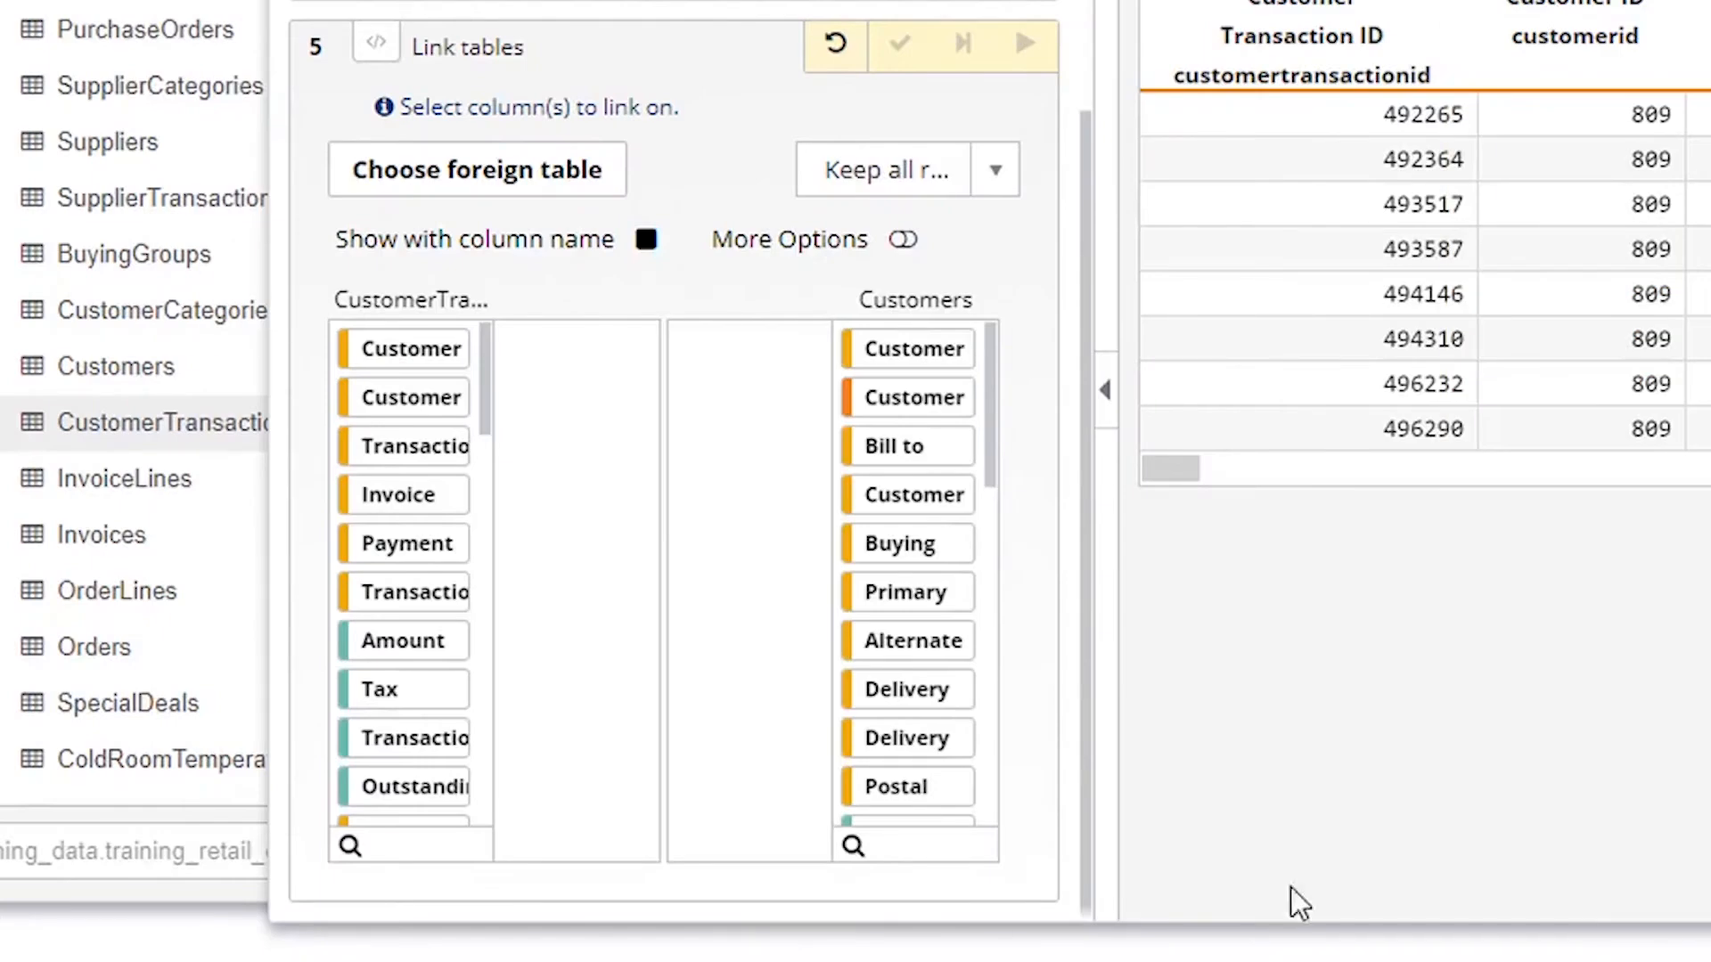
left_click(992, 170)
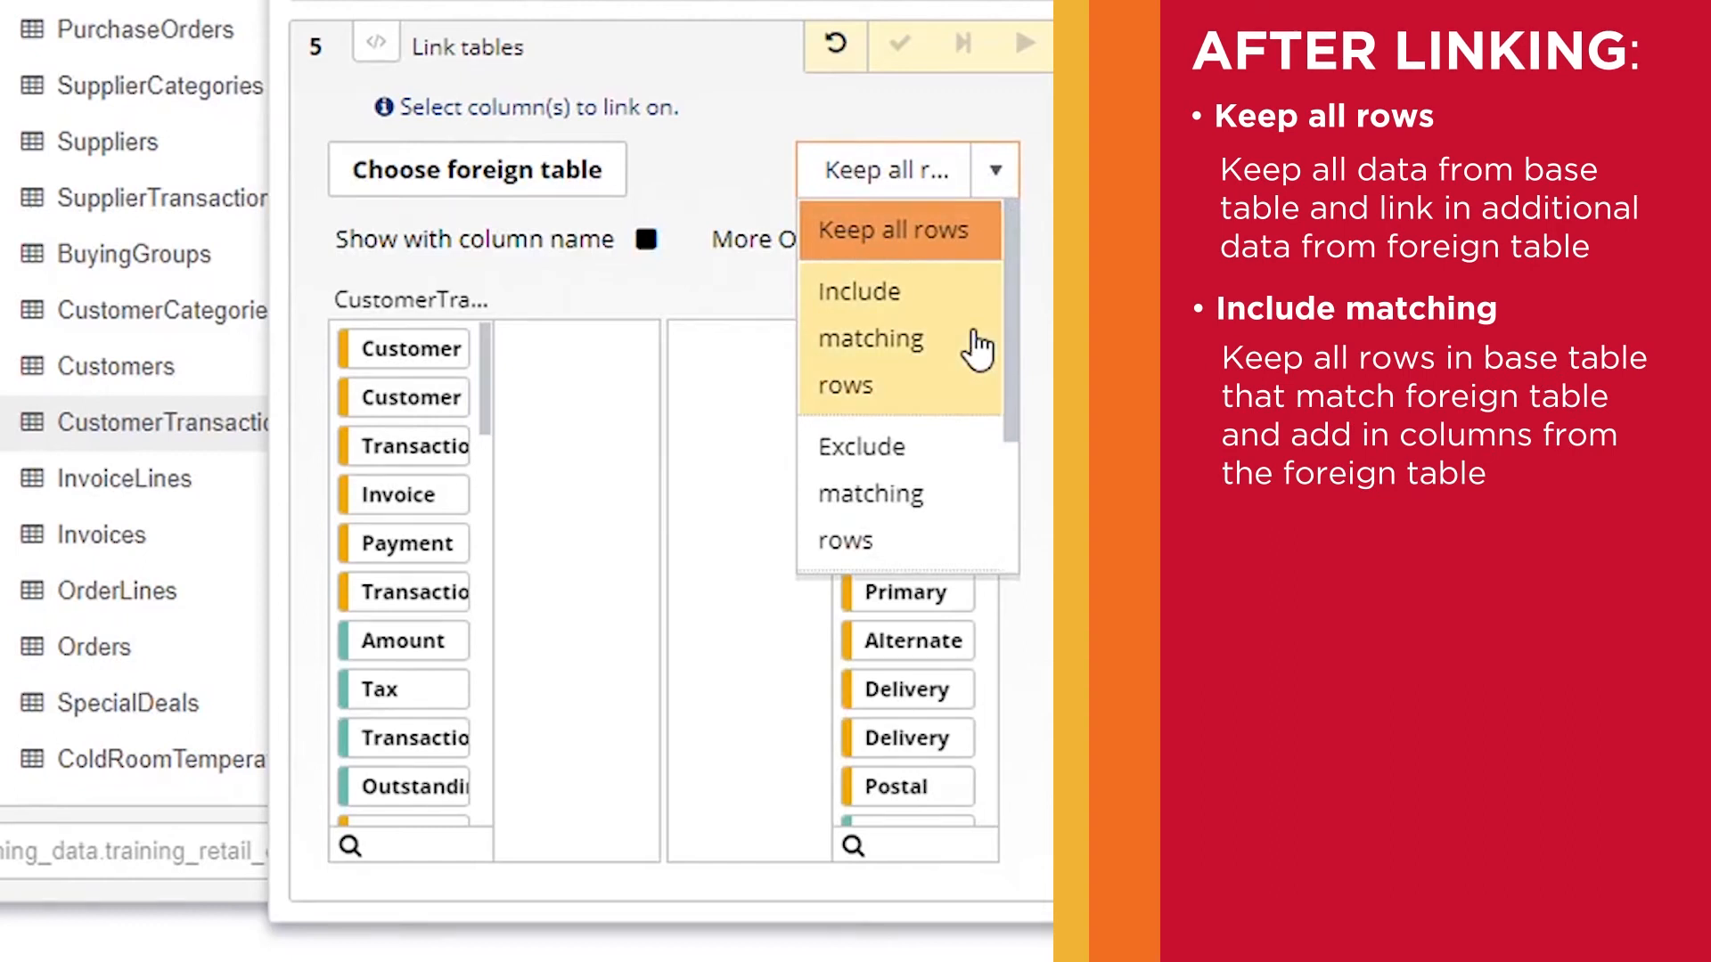
mouse_move(981, 471)
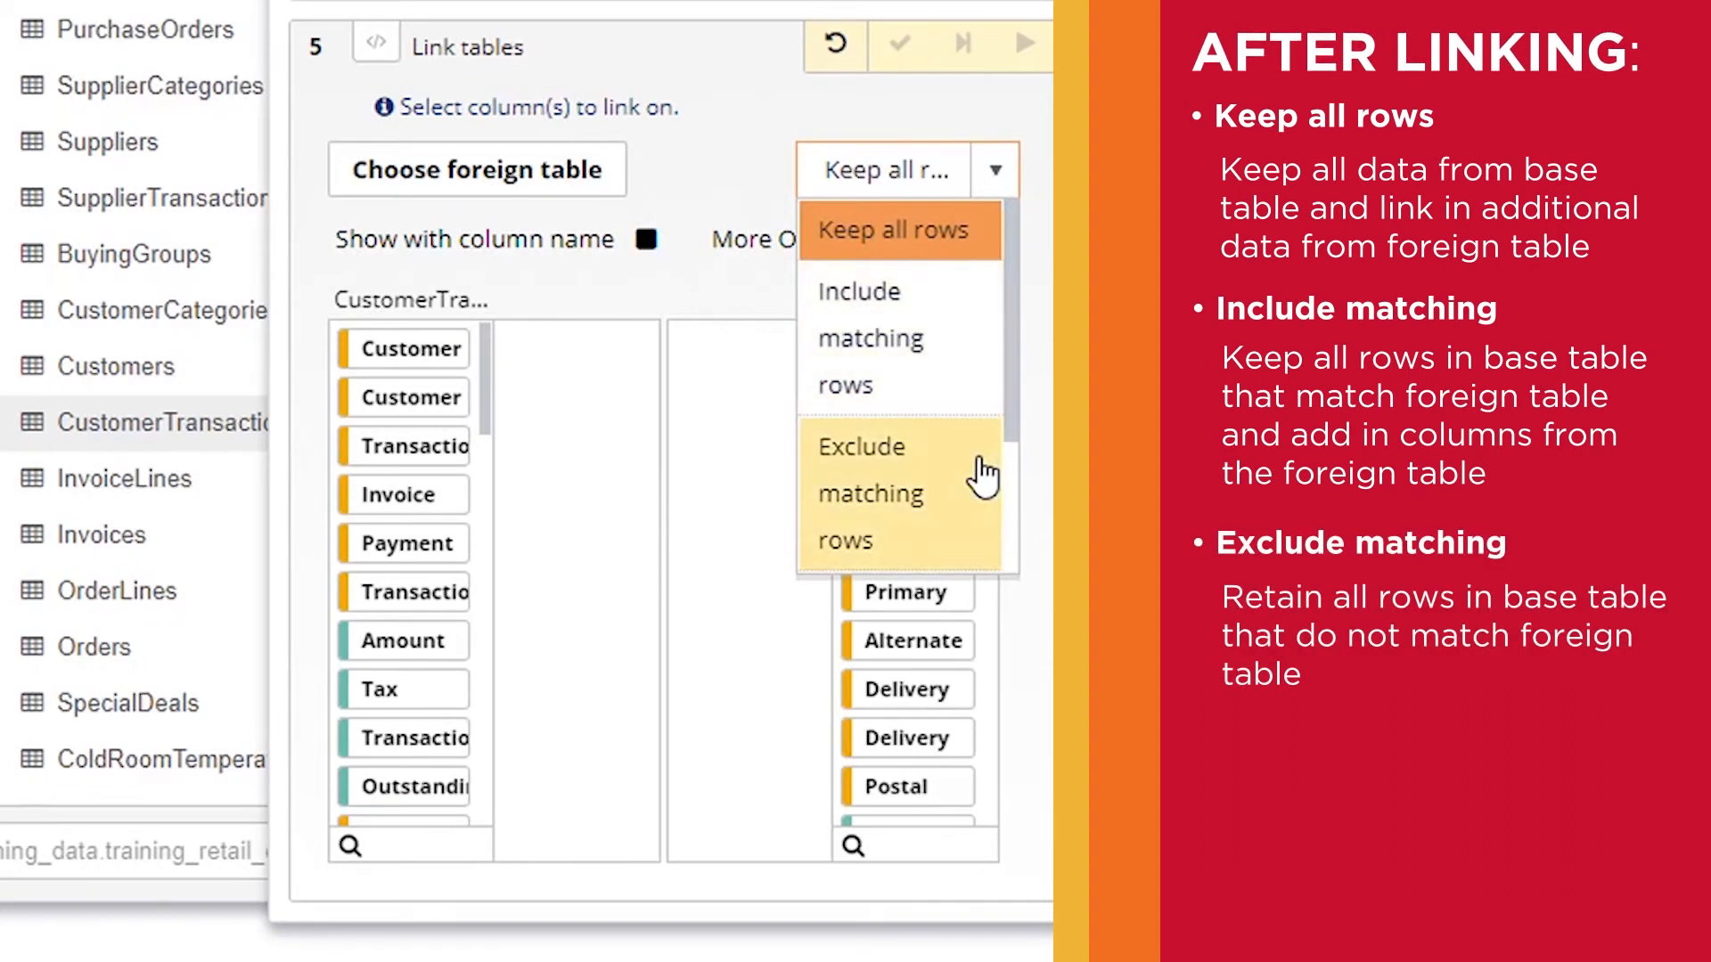
scroll("down", 3)
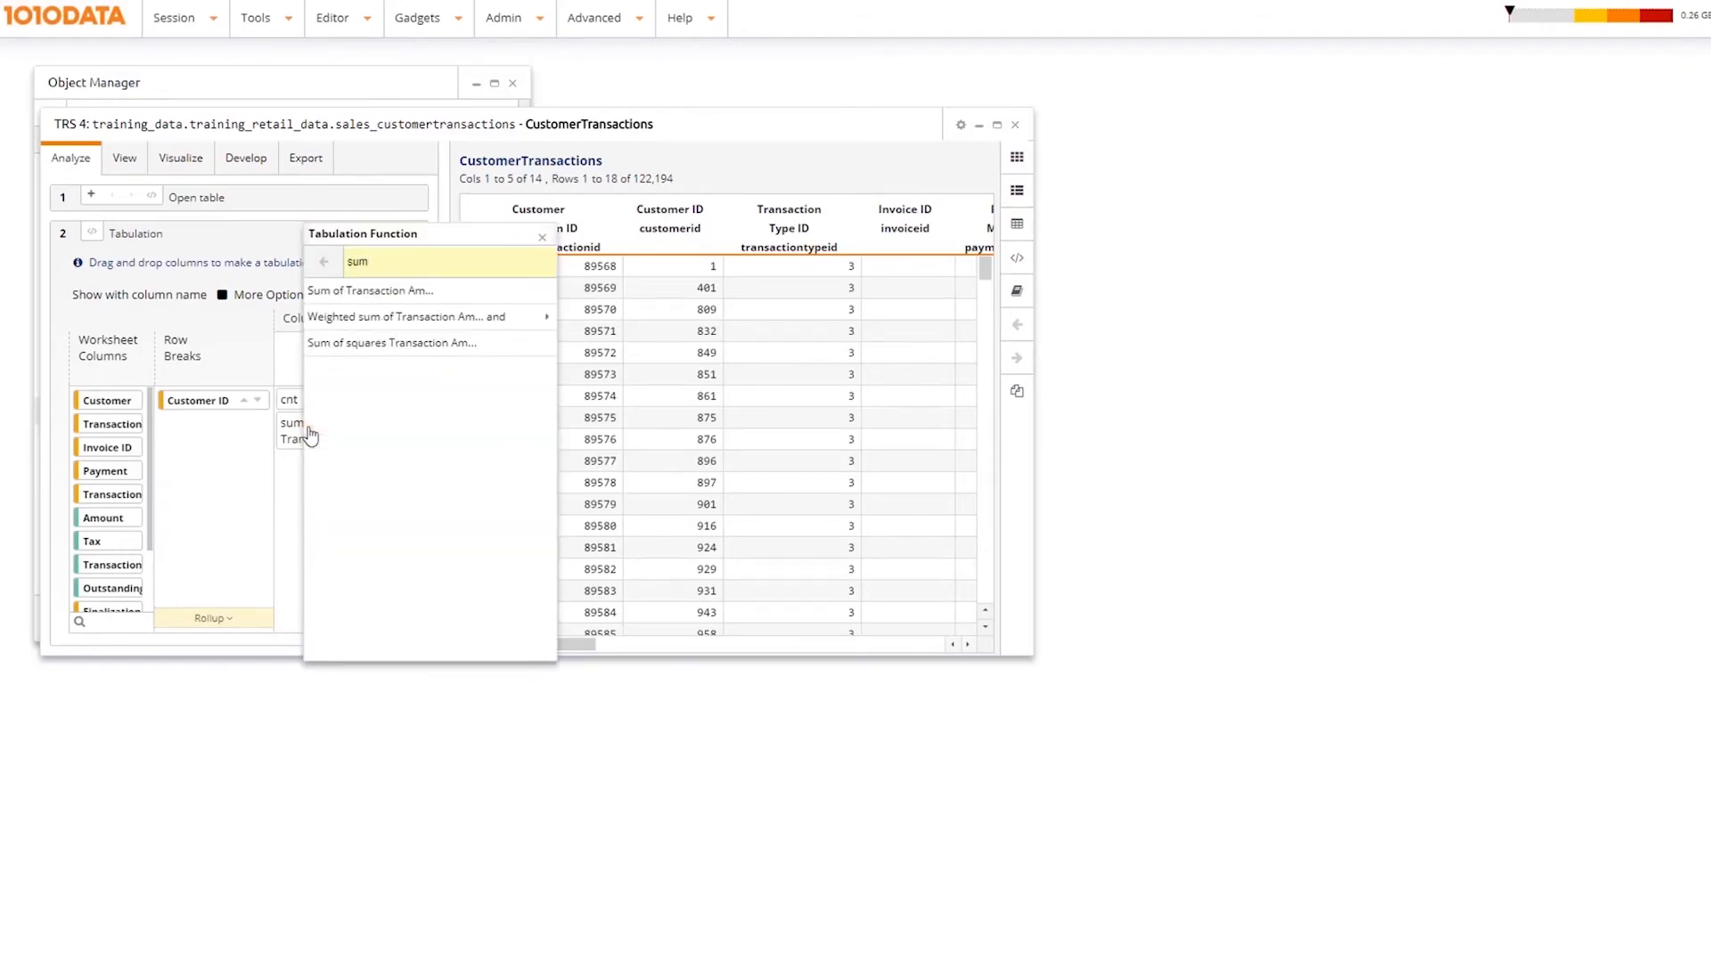
Search the Tabulation Function list for 'mean' and scroll through the other summary functions.
type("mea")
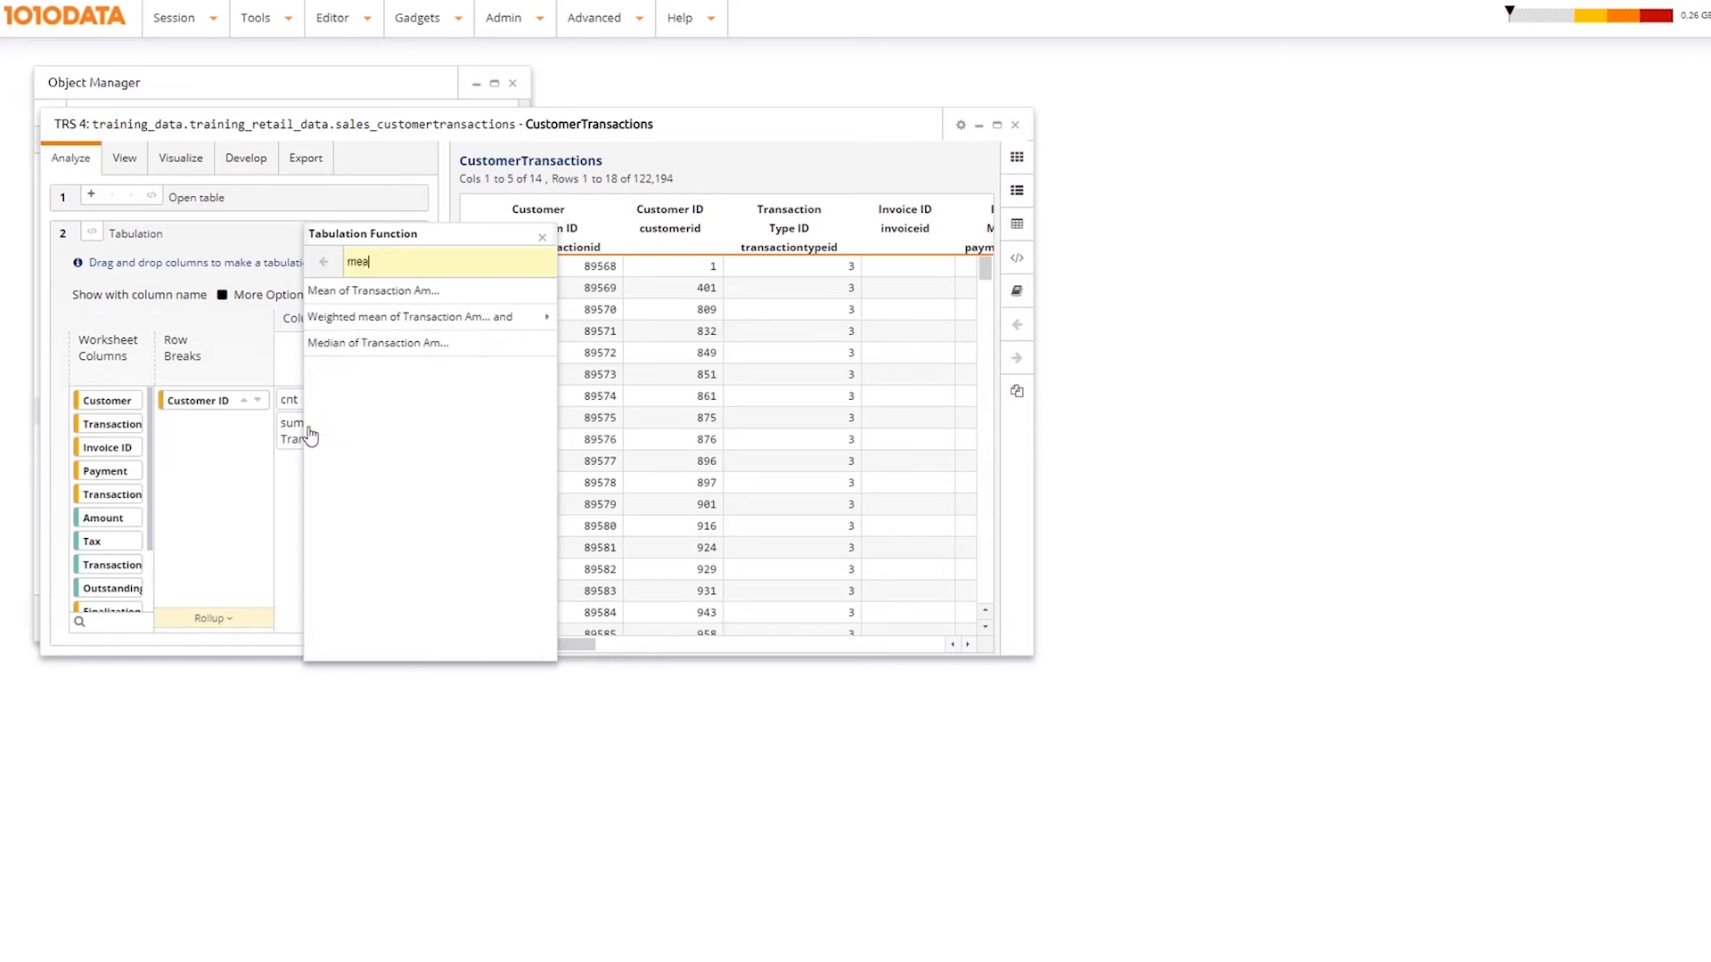
type("n")
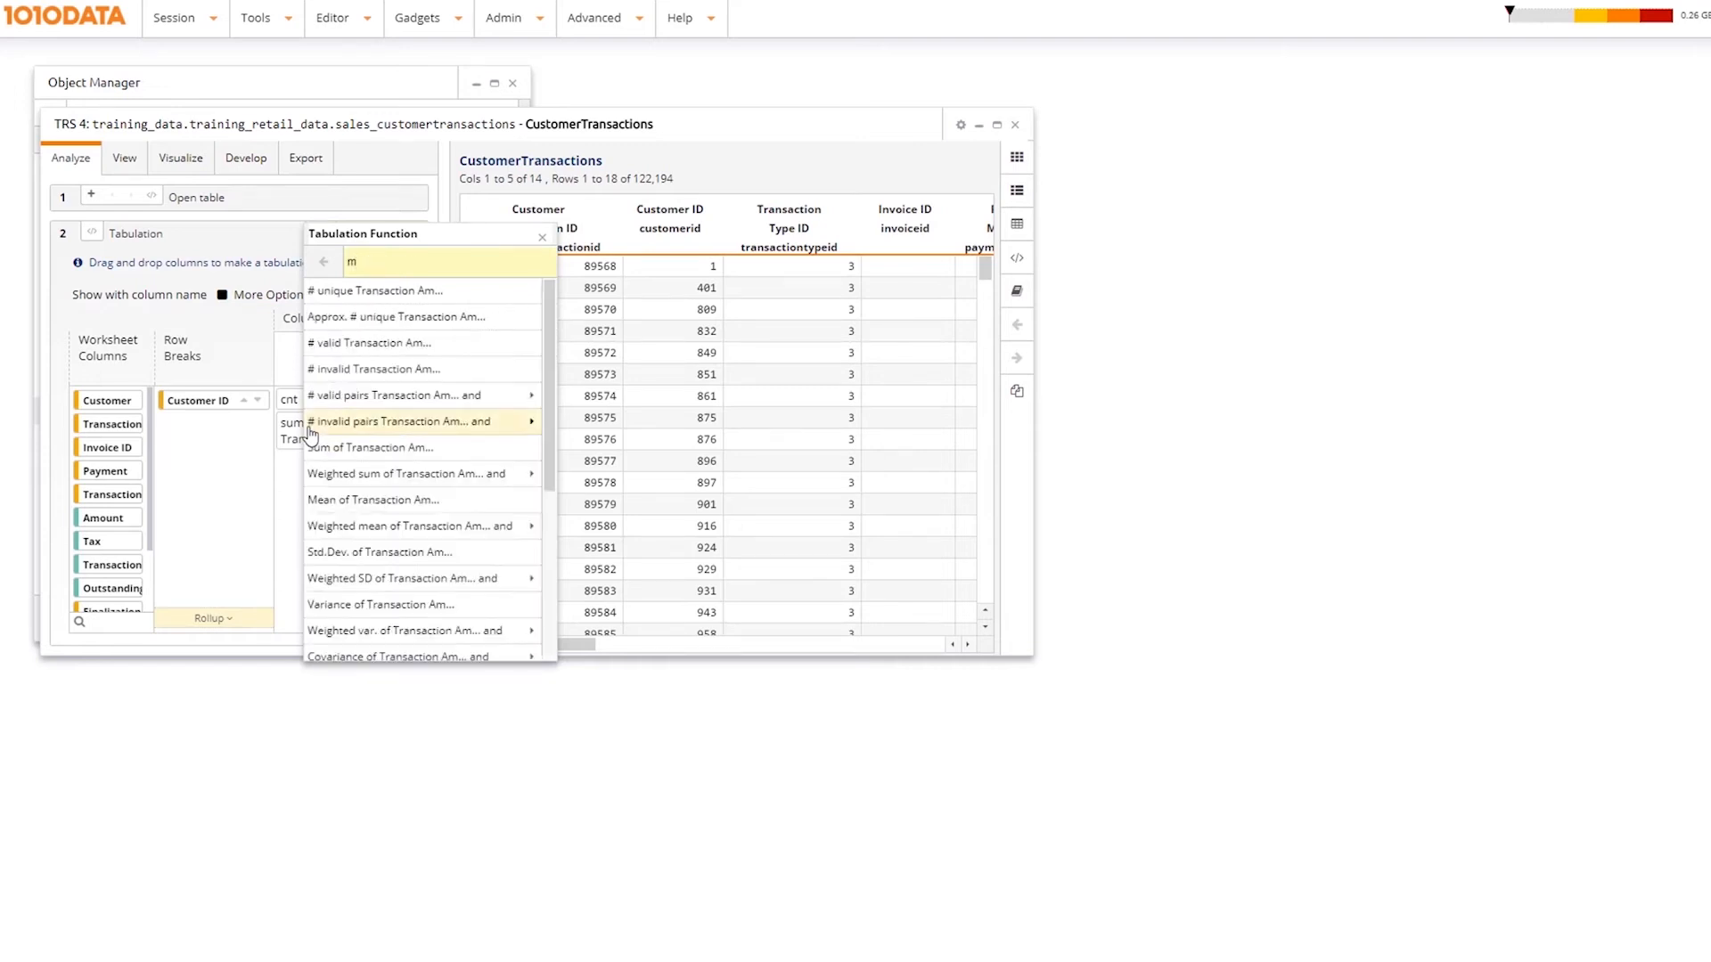
scroll("down", 3)
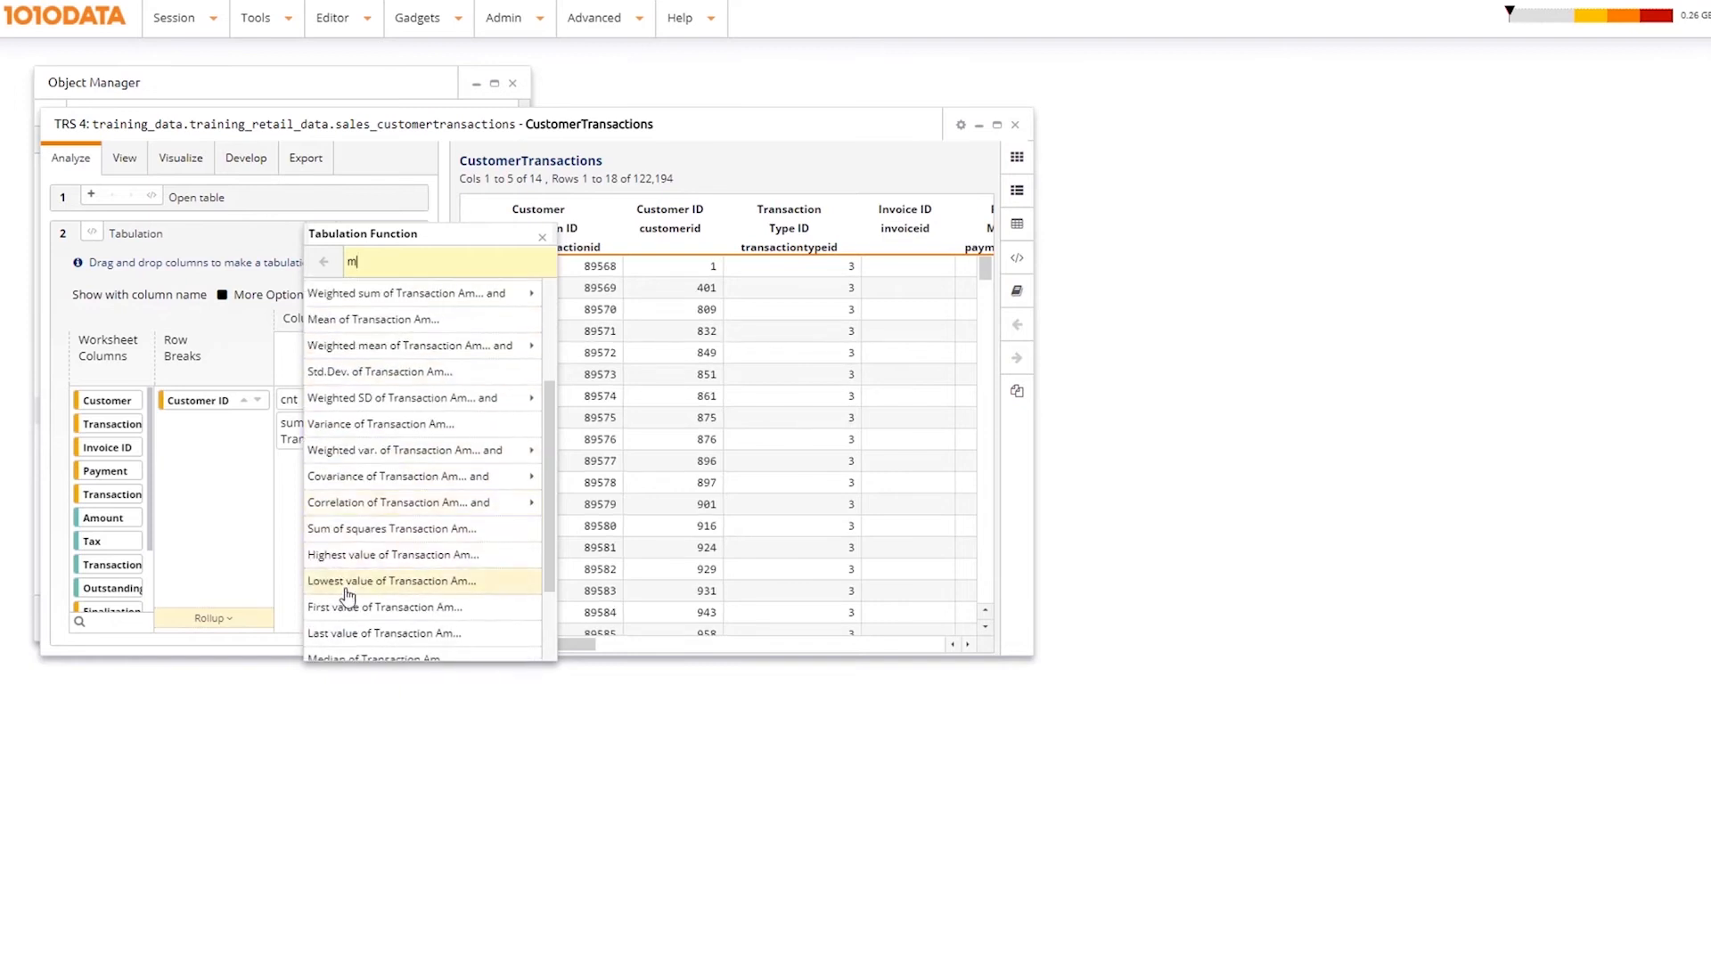
scroll("down", 3)
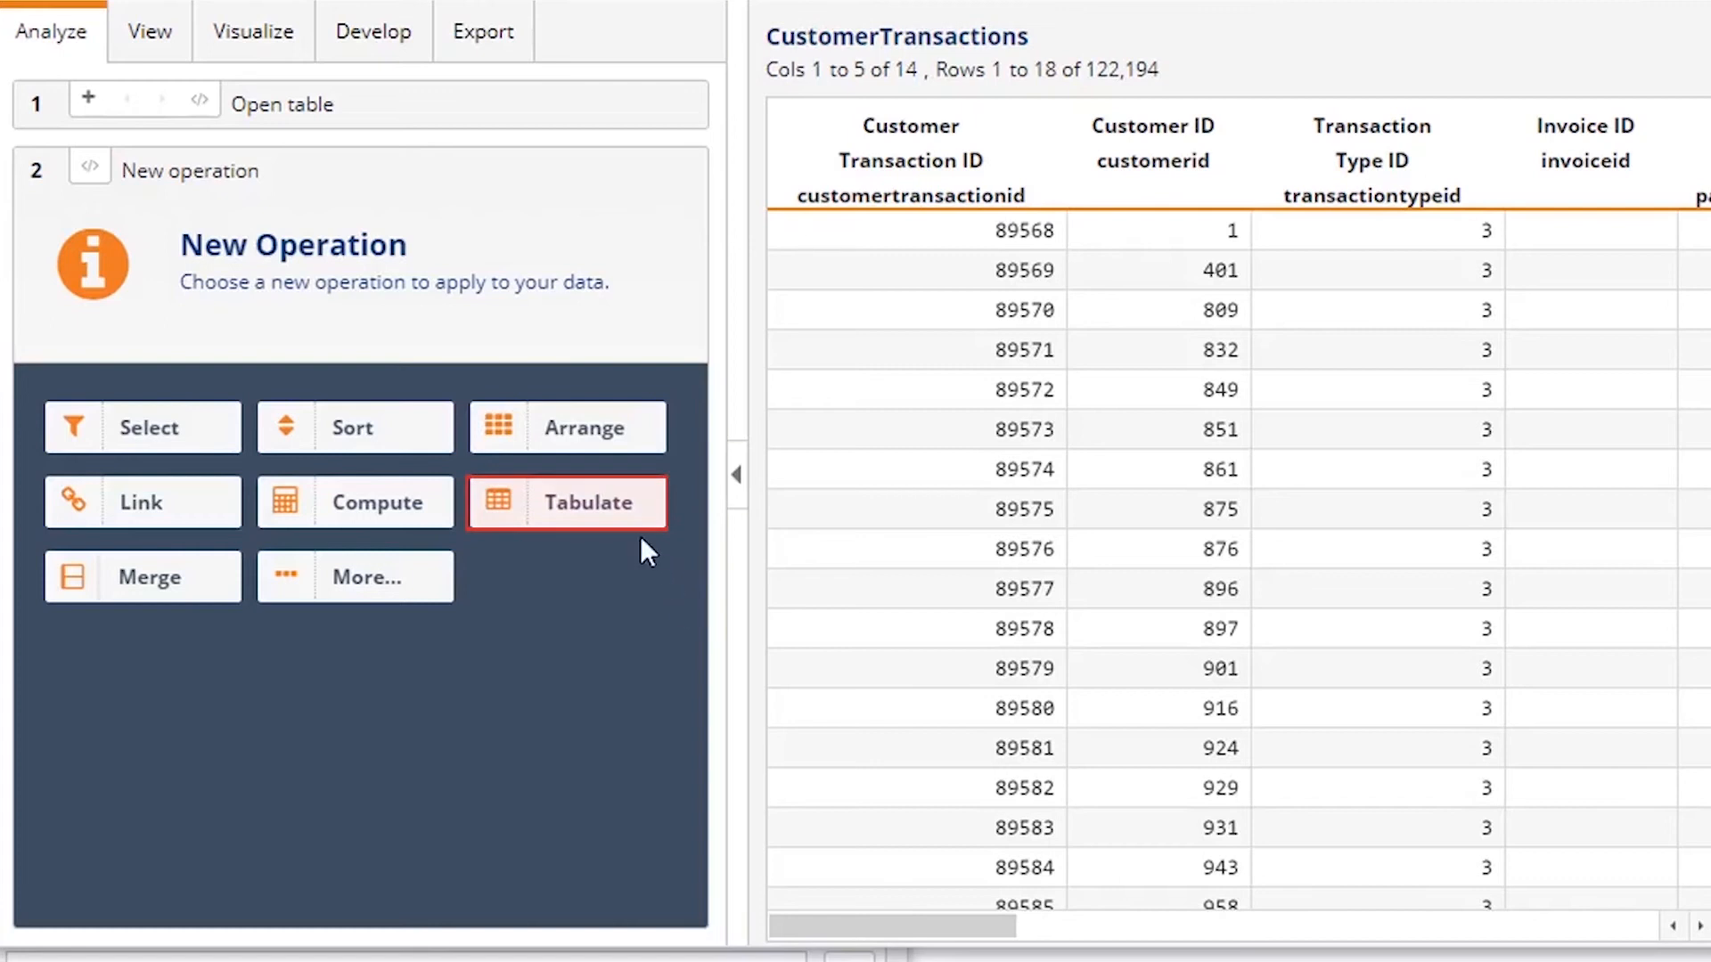
Tabulate transactions with Year as column breaks and show More Options.
left_click(566, 502)
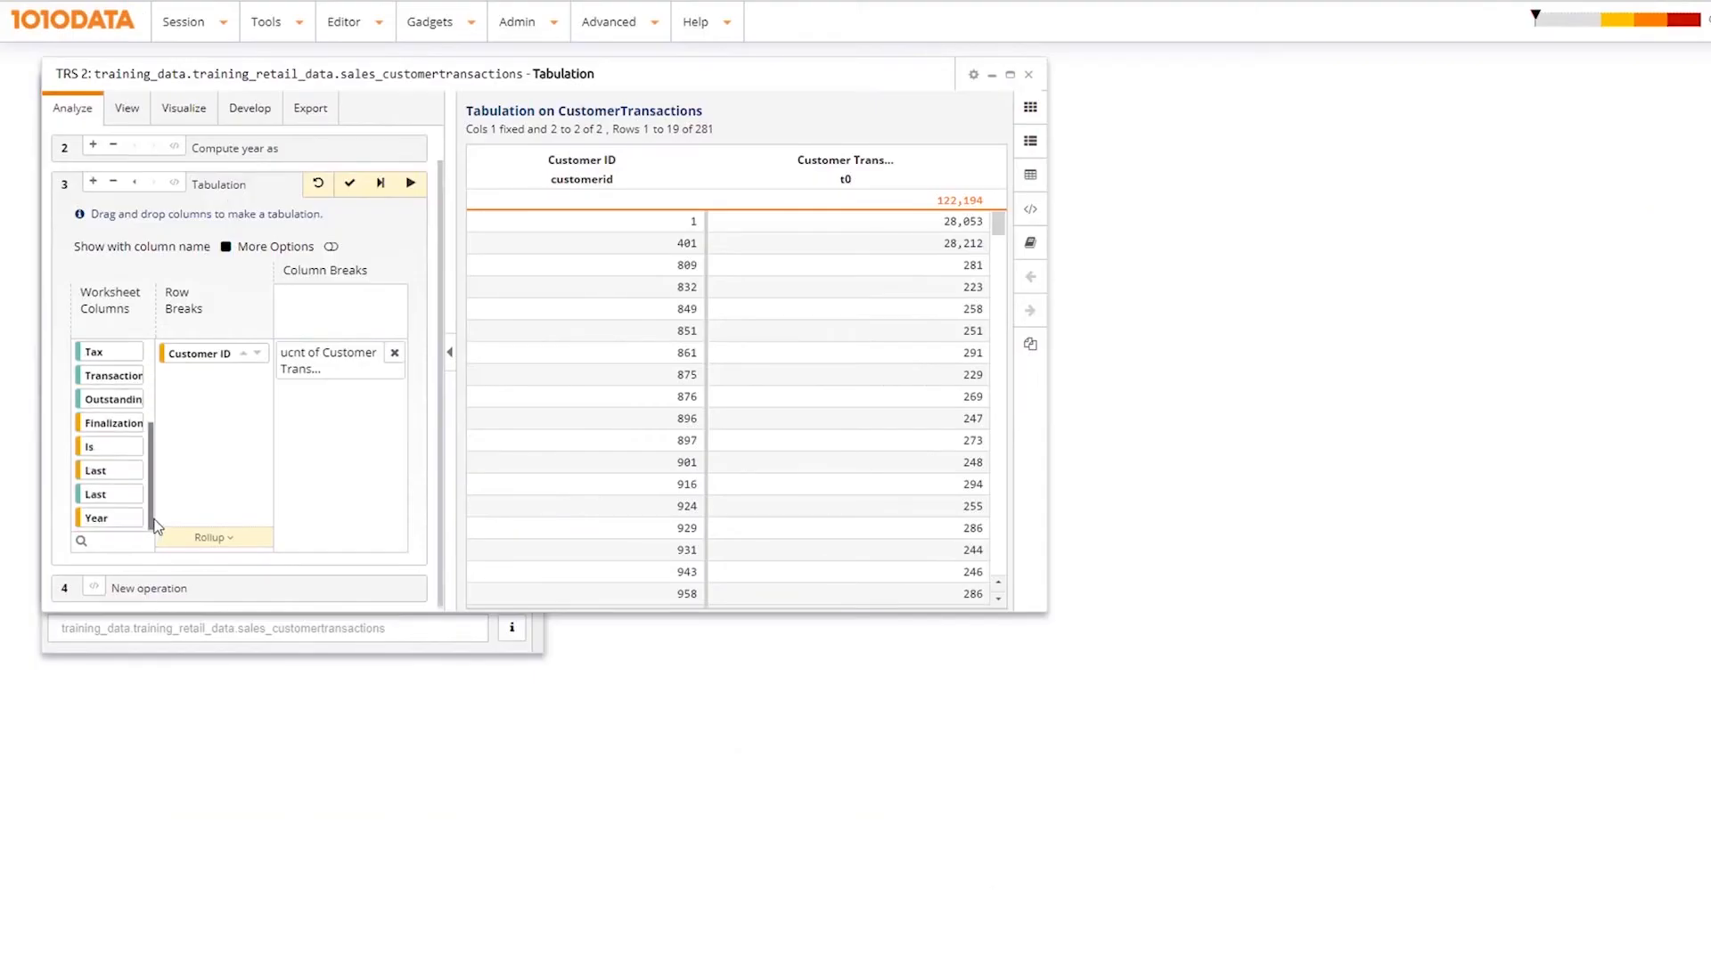
left_click_drag(96, 517, 174, 479)
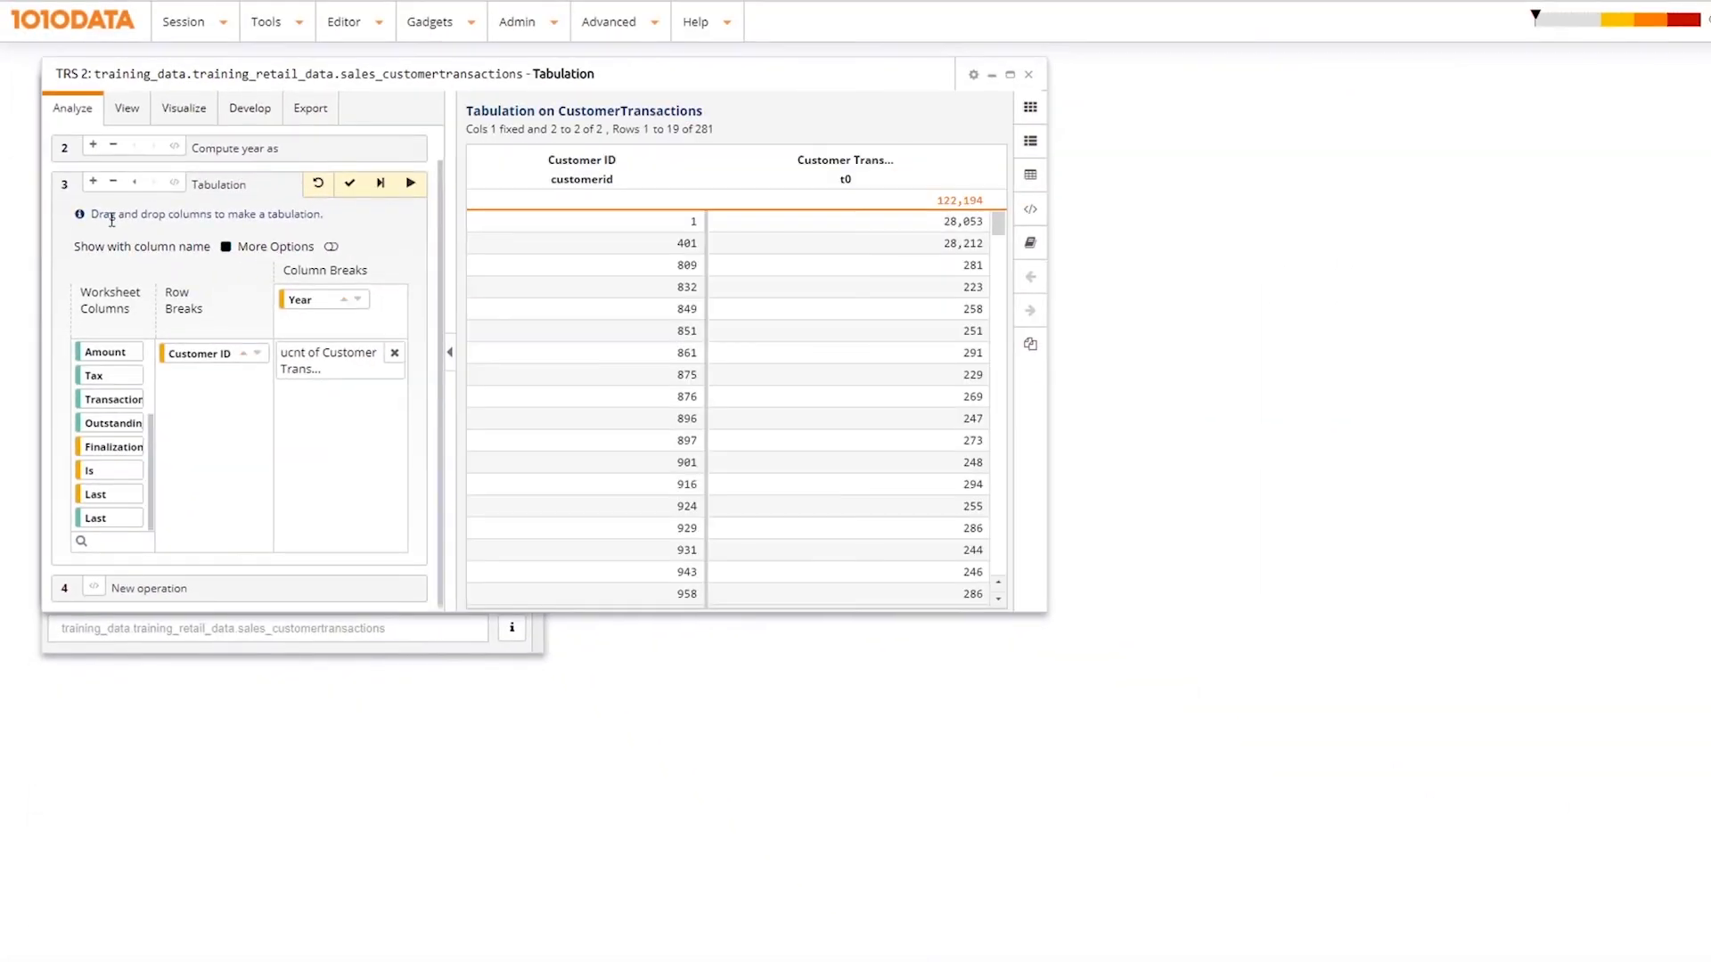
mouse_move(330, 248)
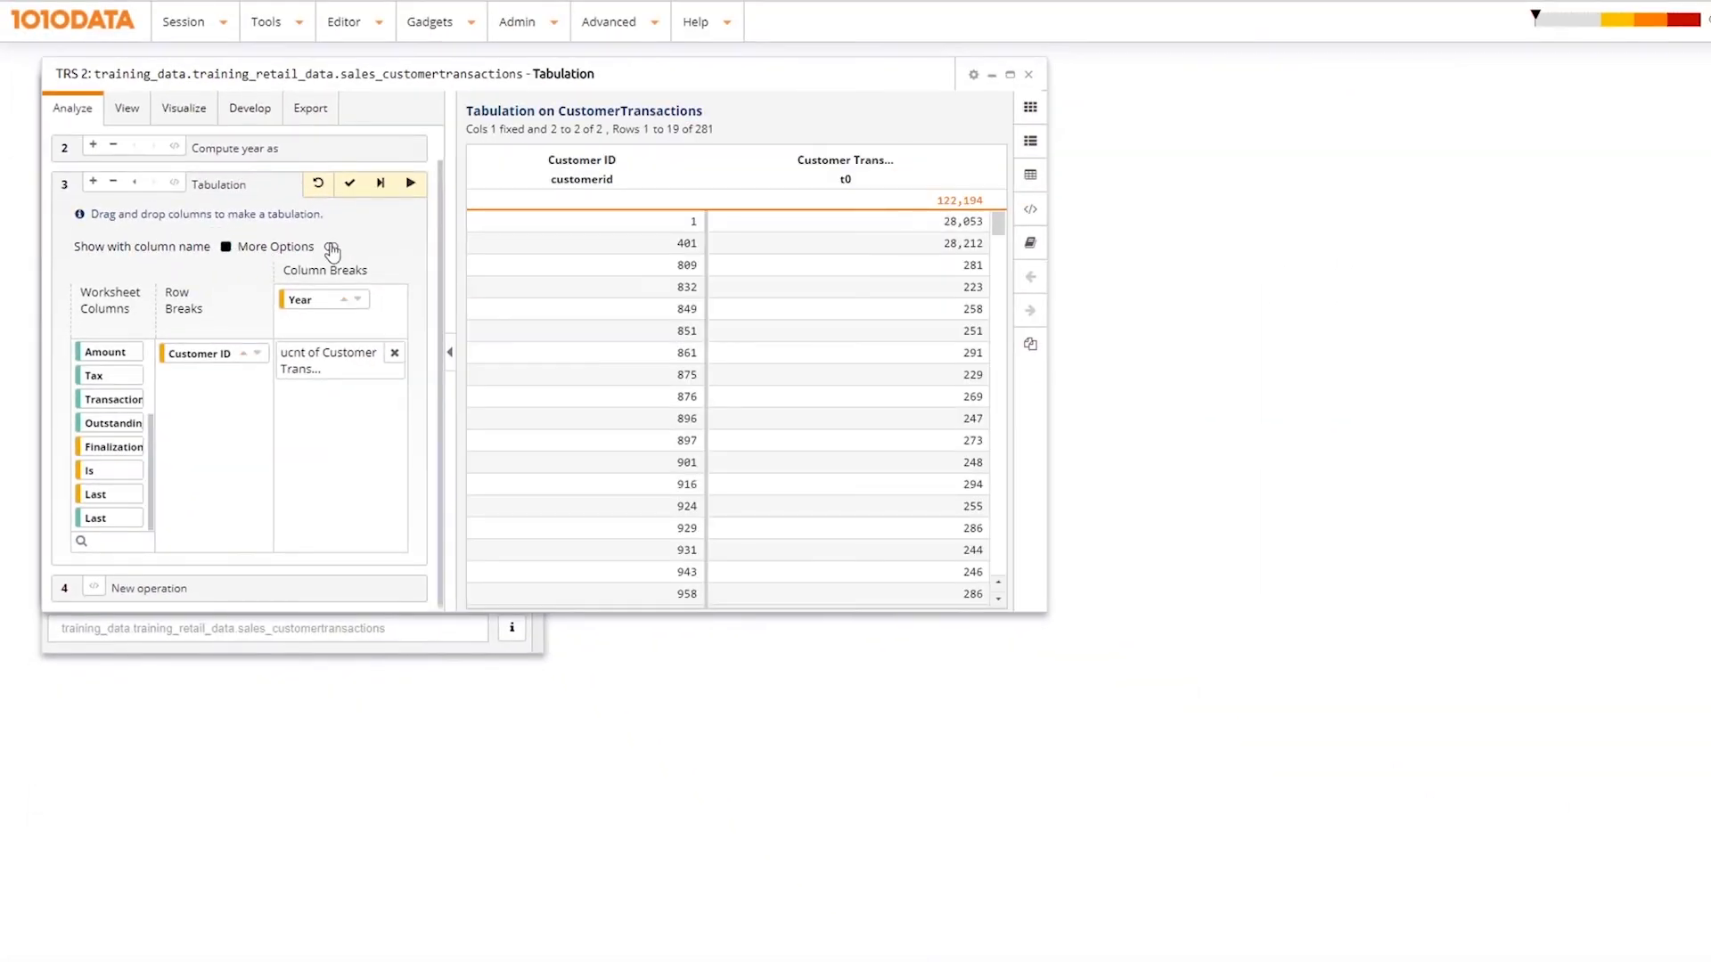
left_click(331, 249)
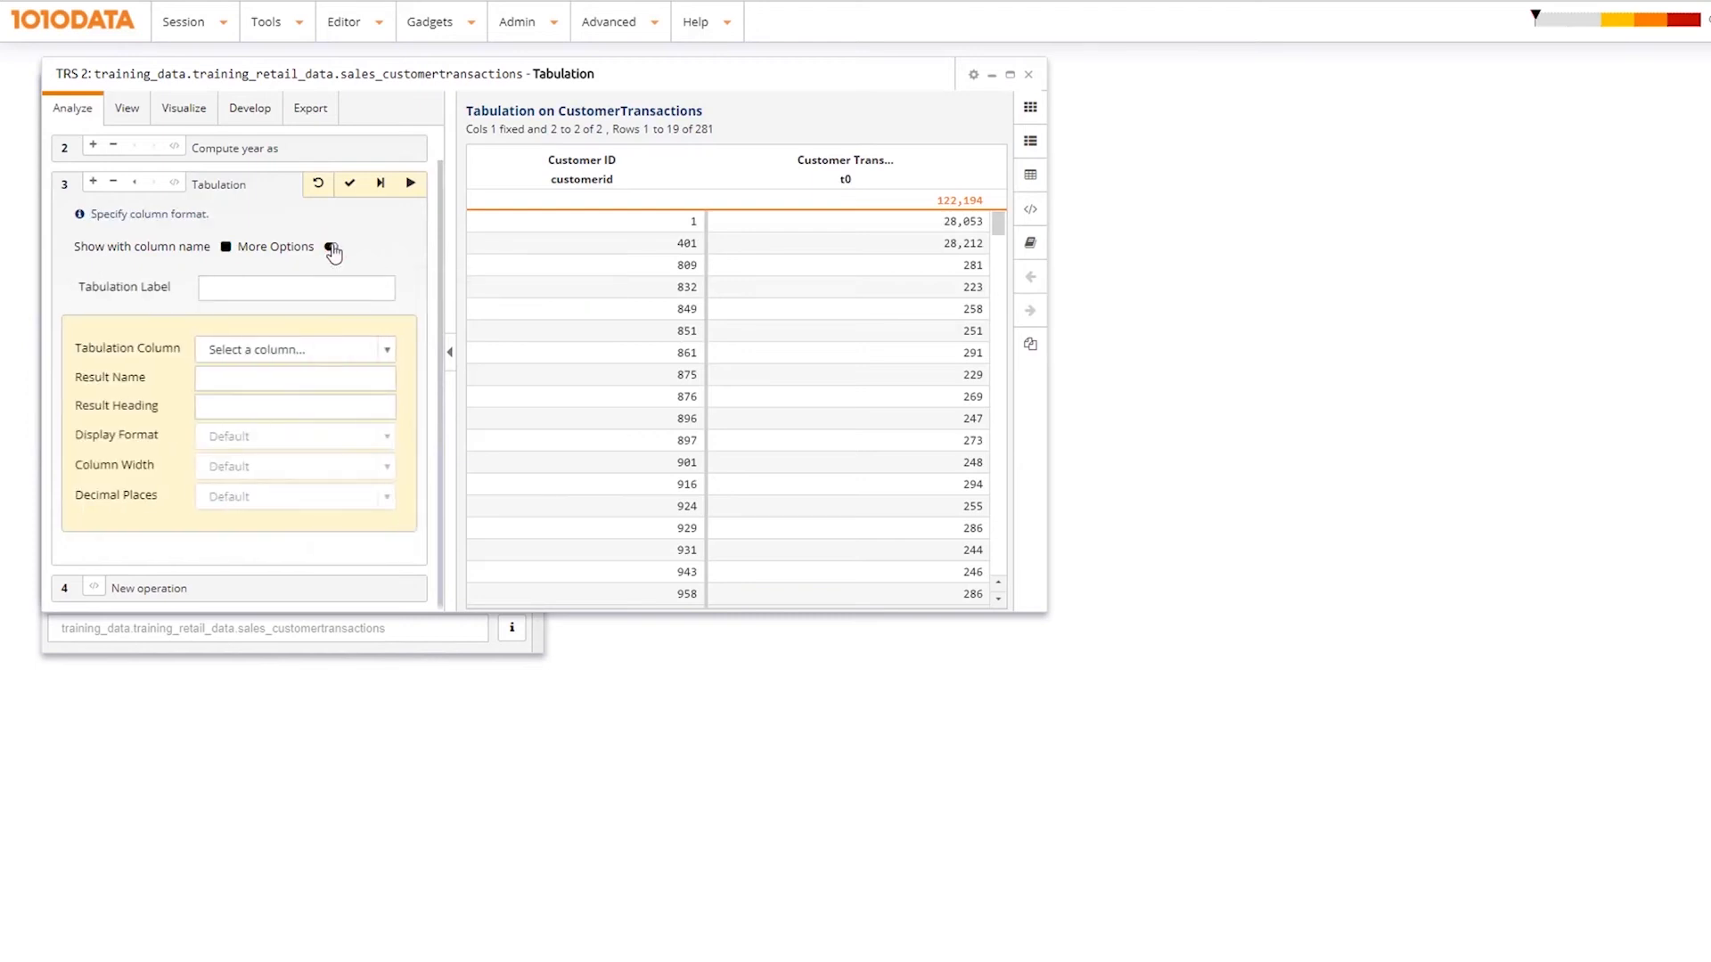